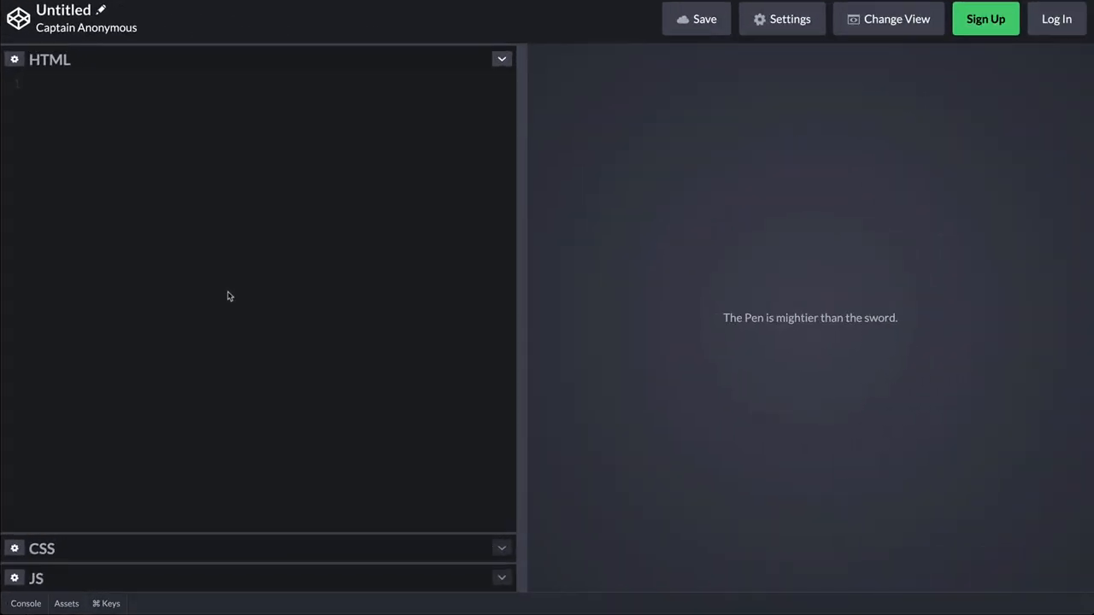
Write a 'Visit my Website' link to digitalinspiration.com with background #1a73e8, padding and white text
text(<a href="https://digitalinspiration.com/")
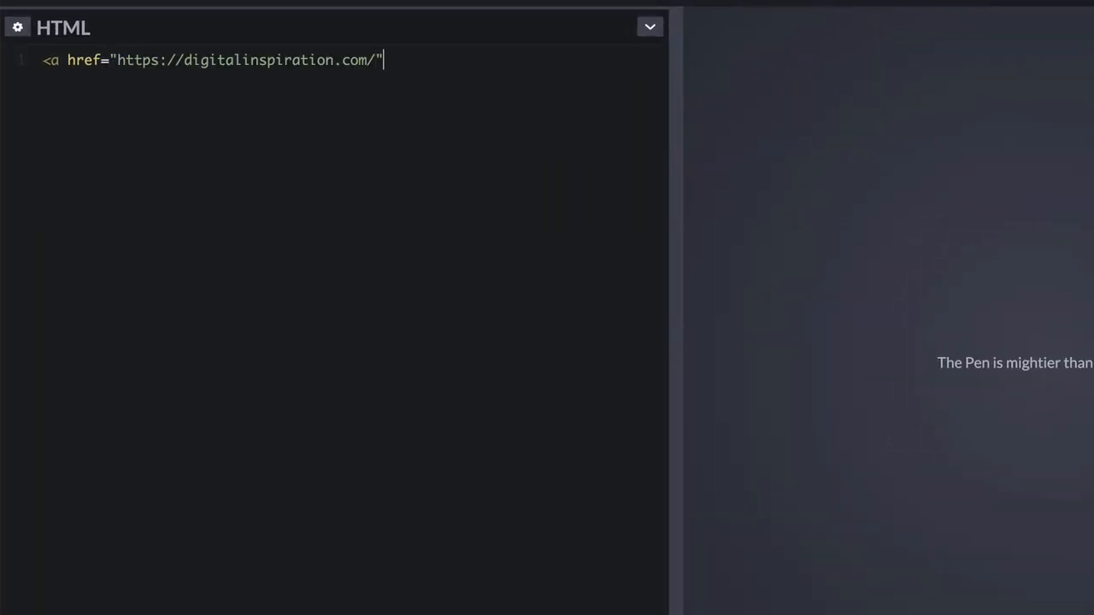
text(>Visit my Website</a>)
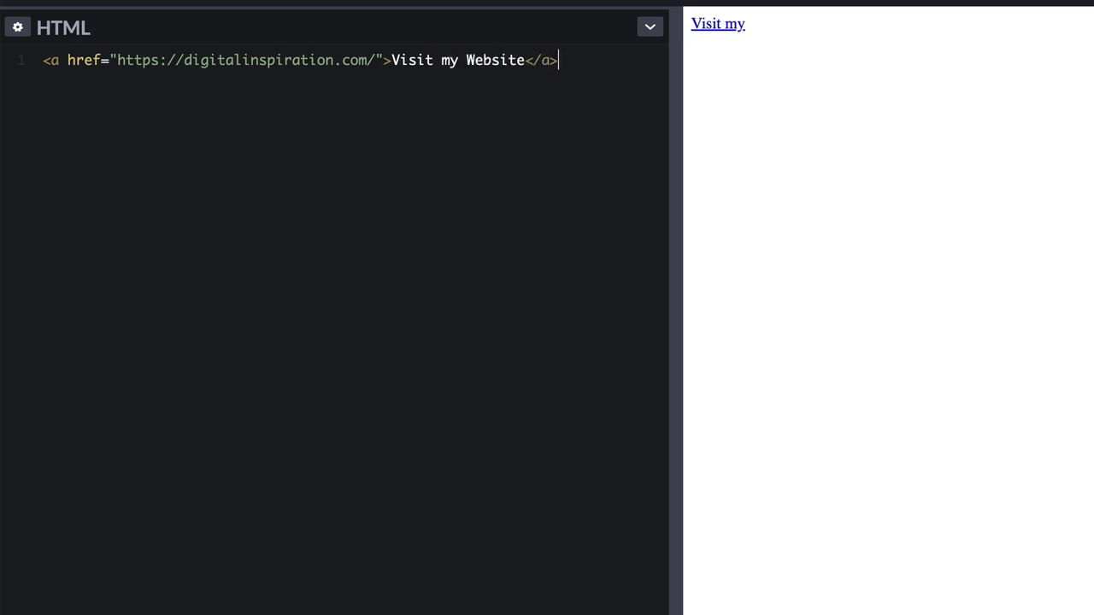
text(style="")
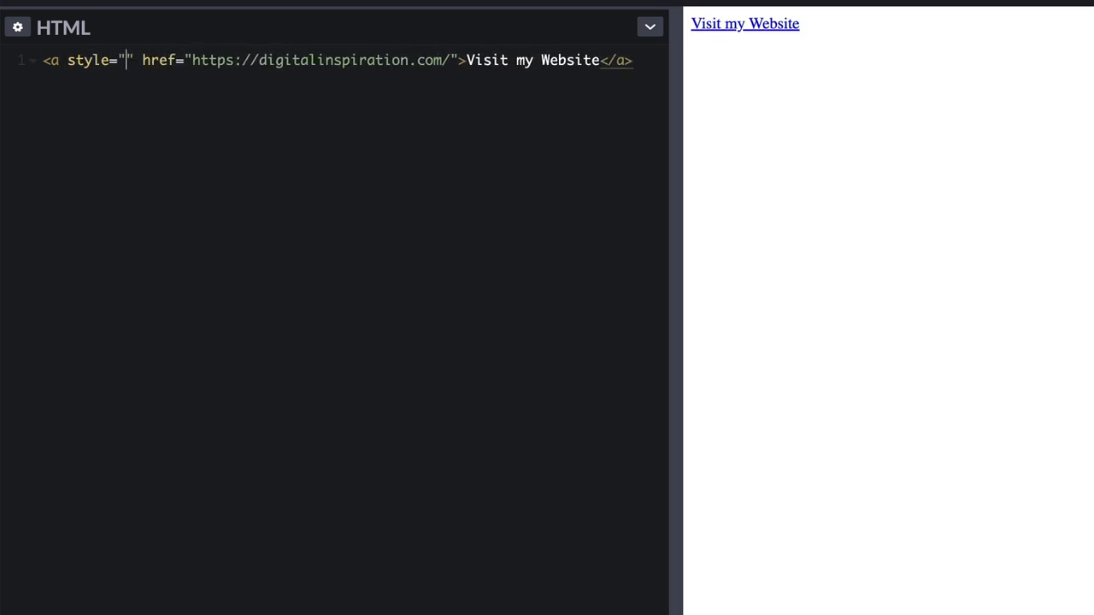
text(background-color: #)
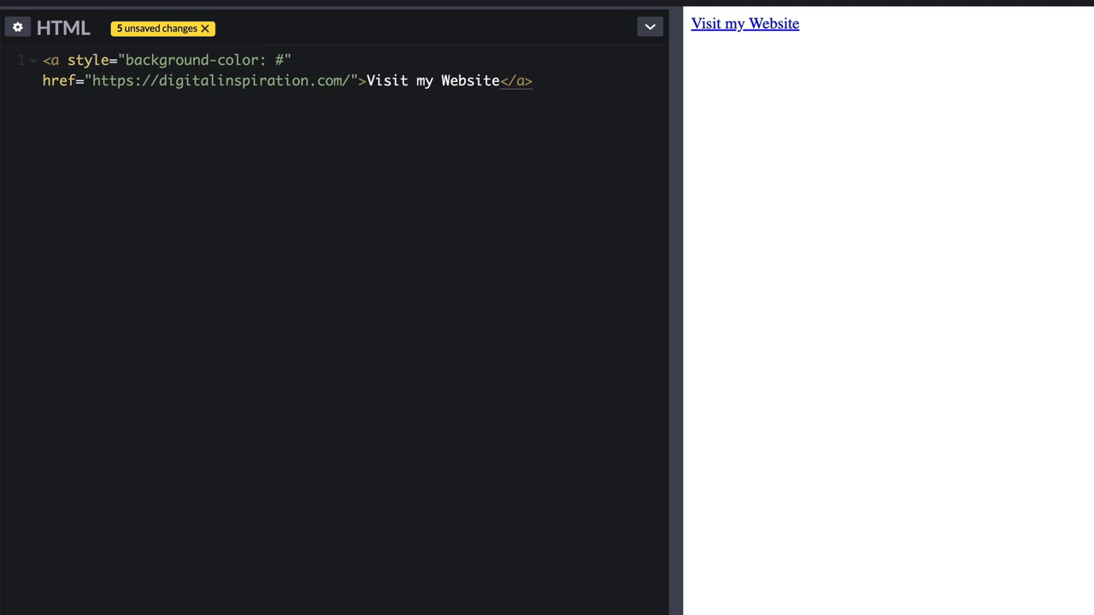
text(1a73e8)
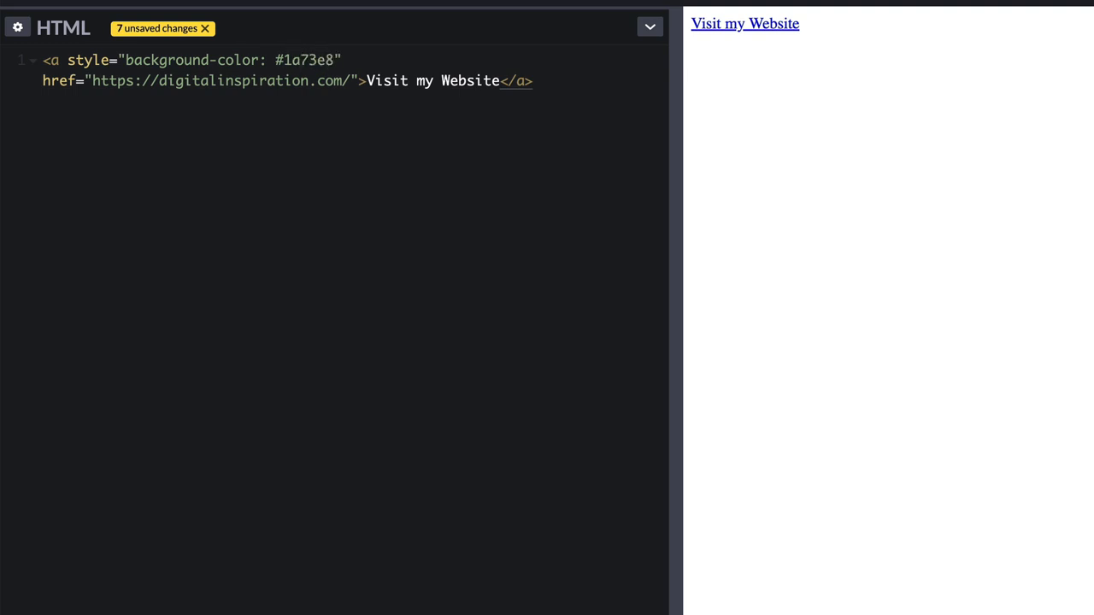
text(; padding: 20px;)
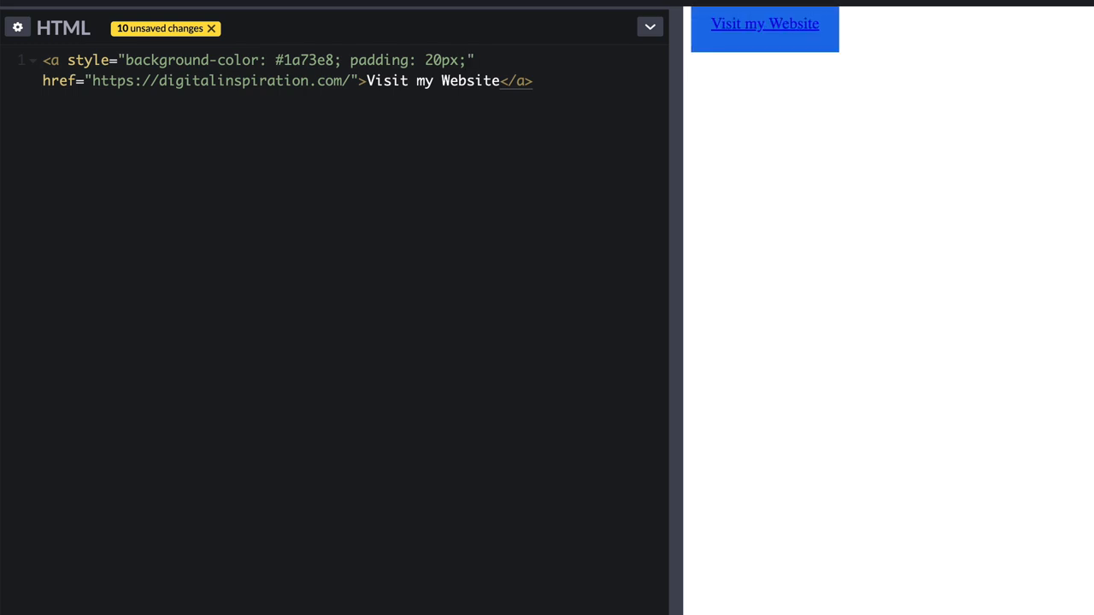
text(color: white; tex-)
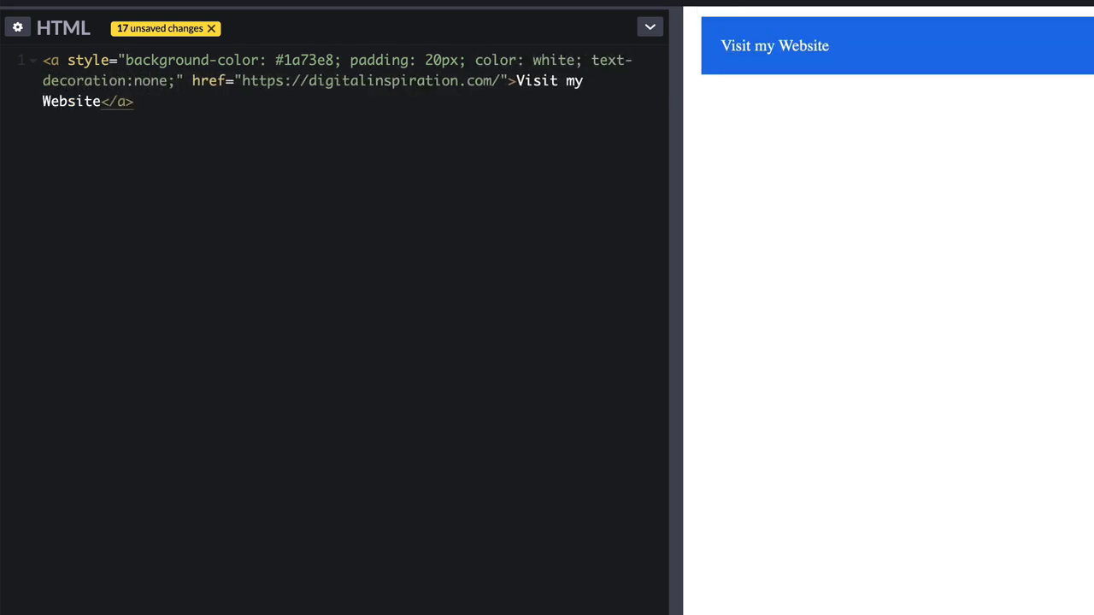
Wrap the link in a 20px-margin div and add 10px border-radius and sans-serif font
text(<div>)
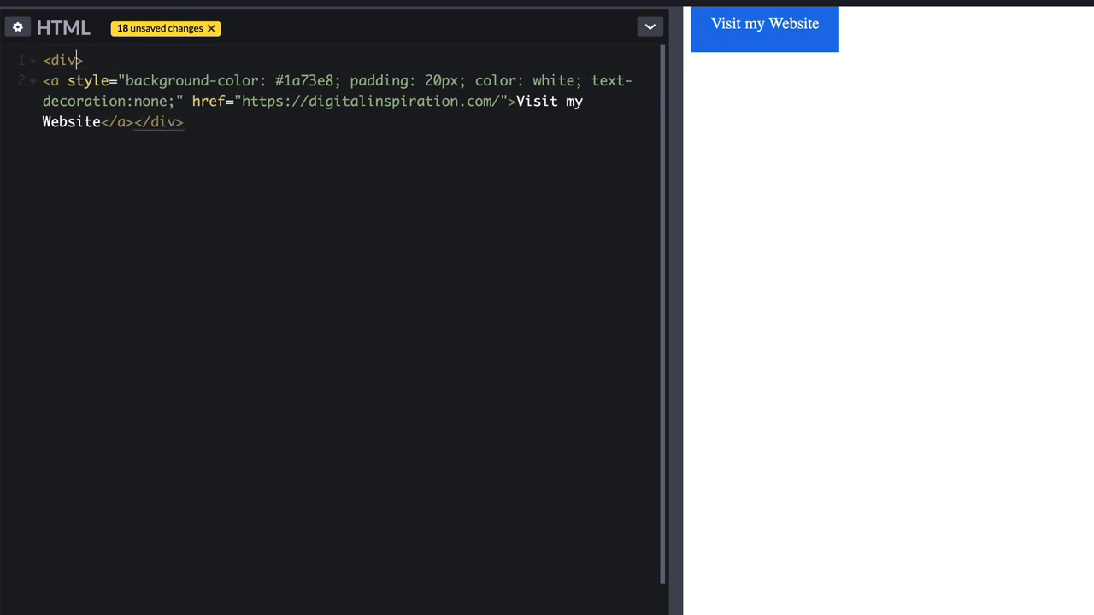
text(style="margin:20px")
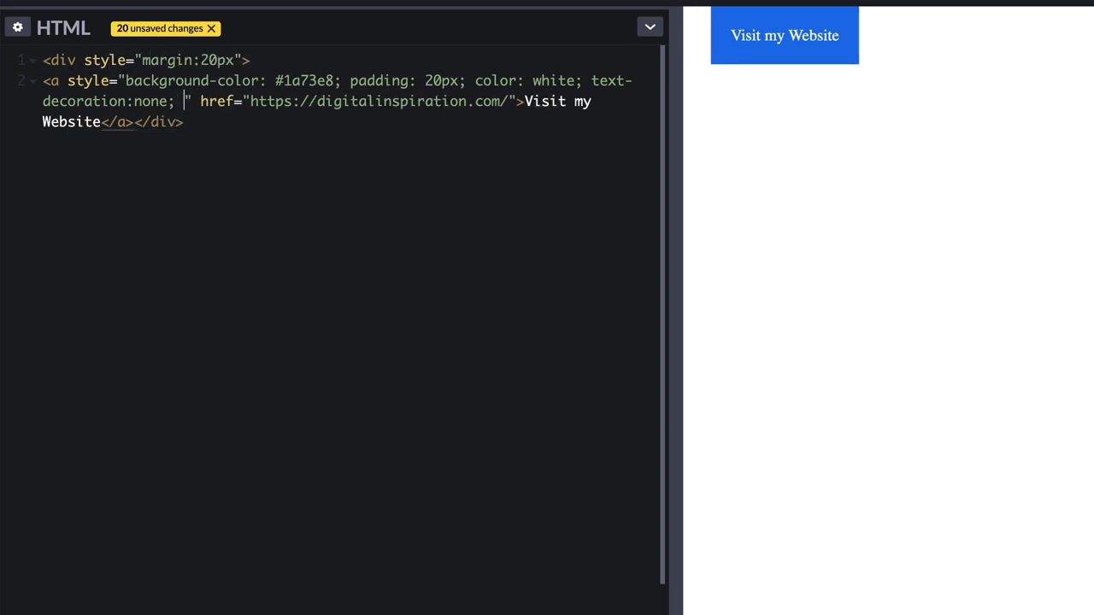
text(border-radius:10px;)
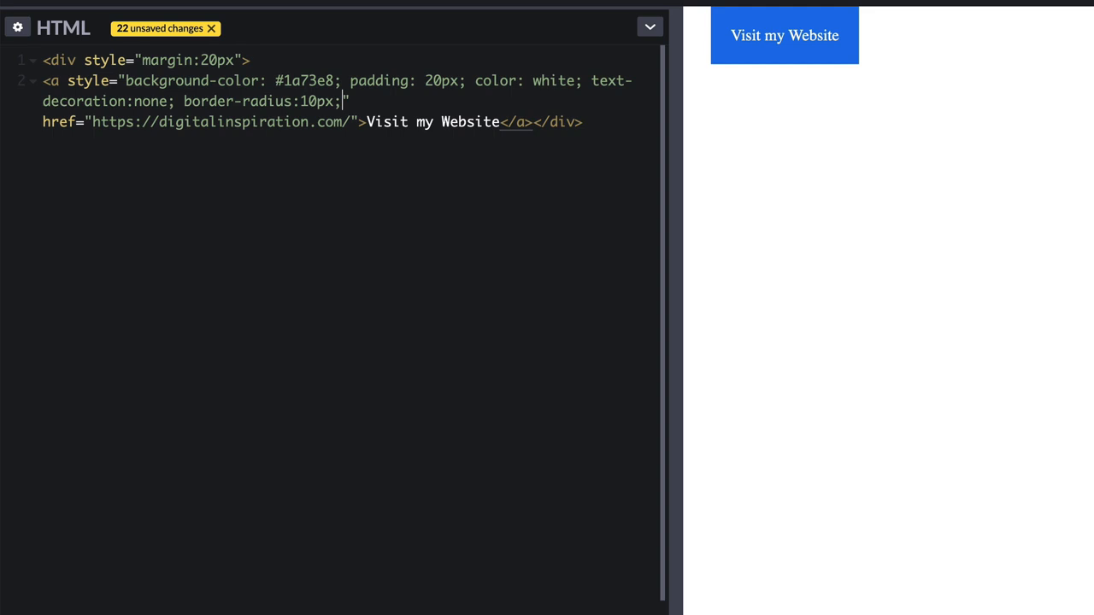
text(font-family:sa)
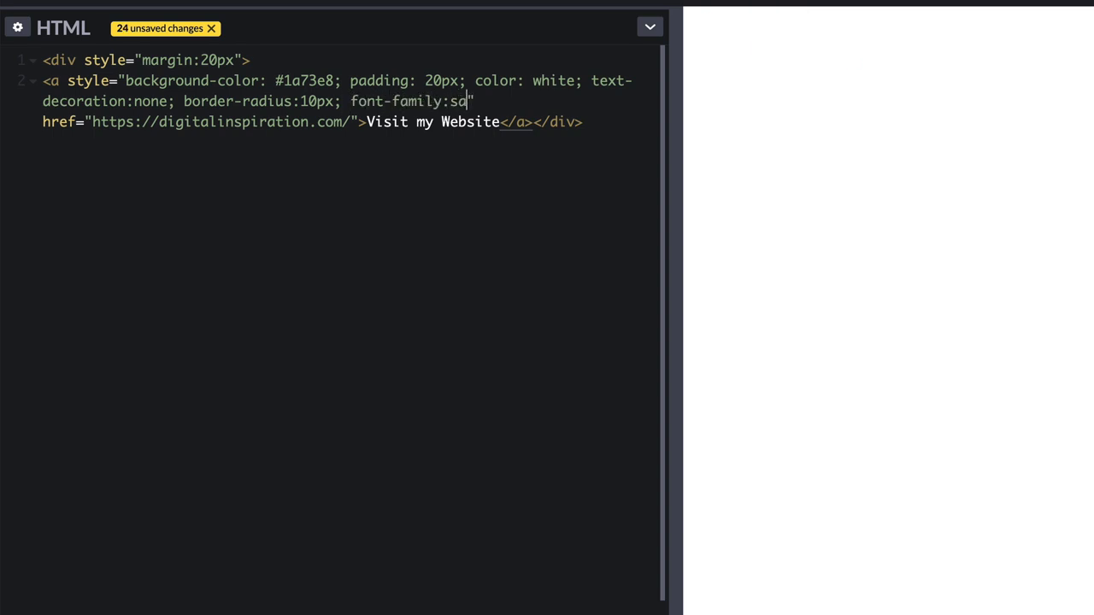
text(ns-serif)
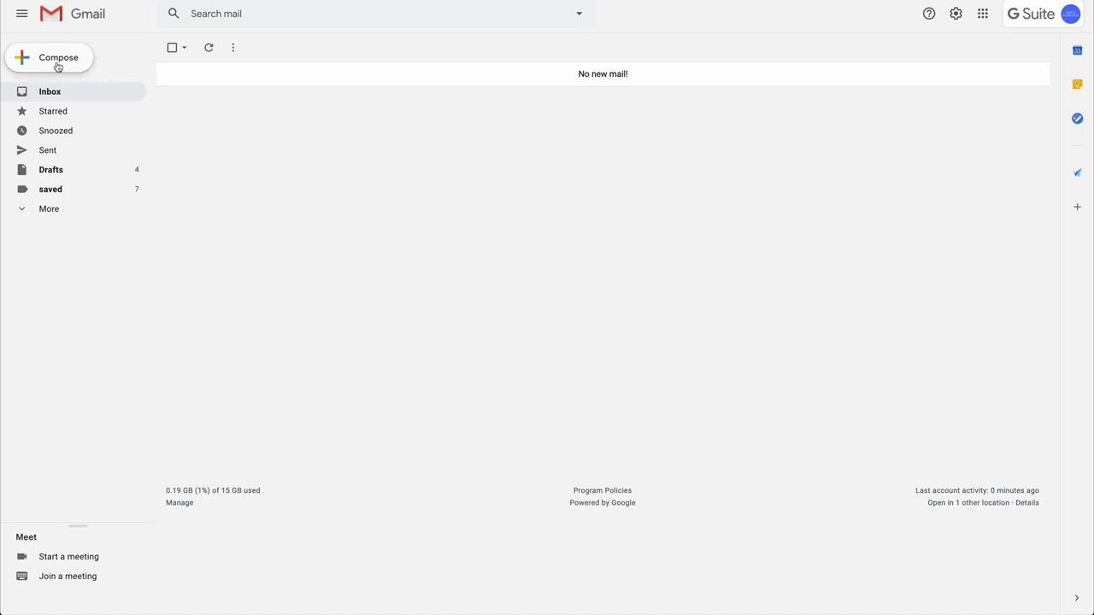
Start a full-screen Gmail draft and insert a sunglasses emoji into the body
click(59, 57)
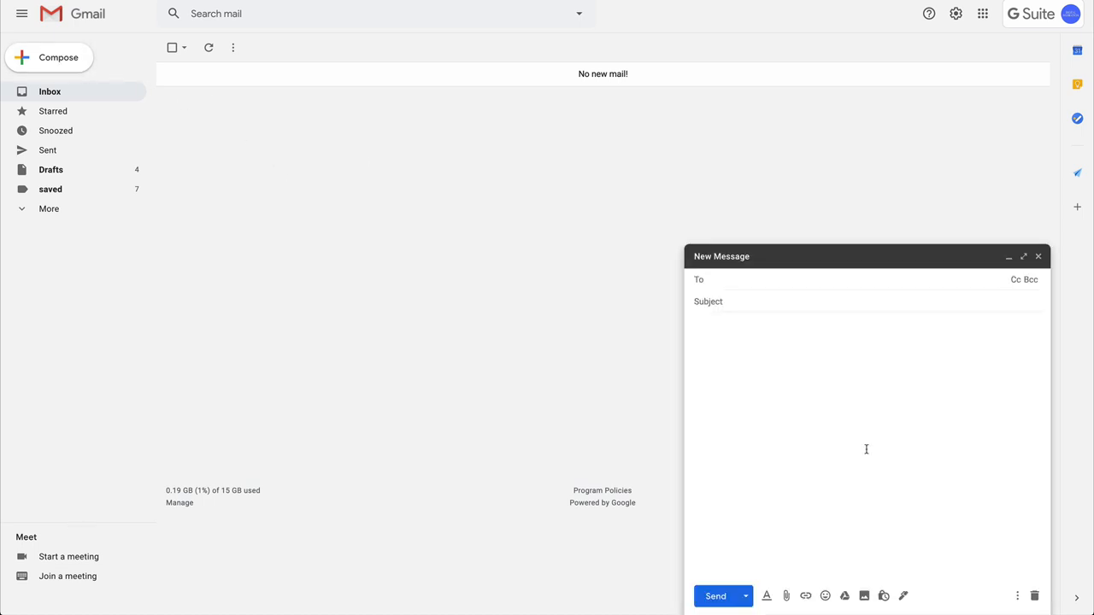
click(1023, 257)
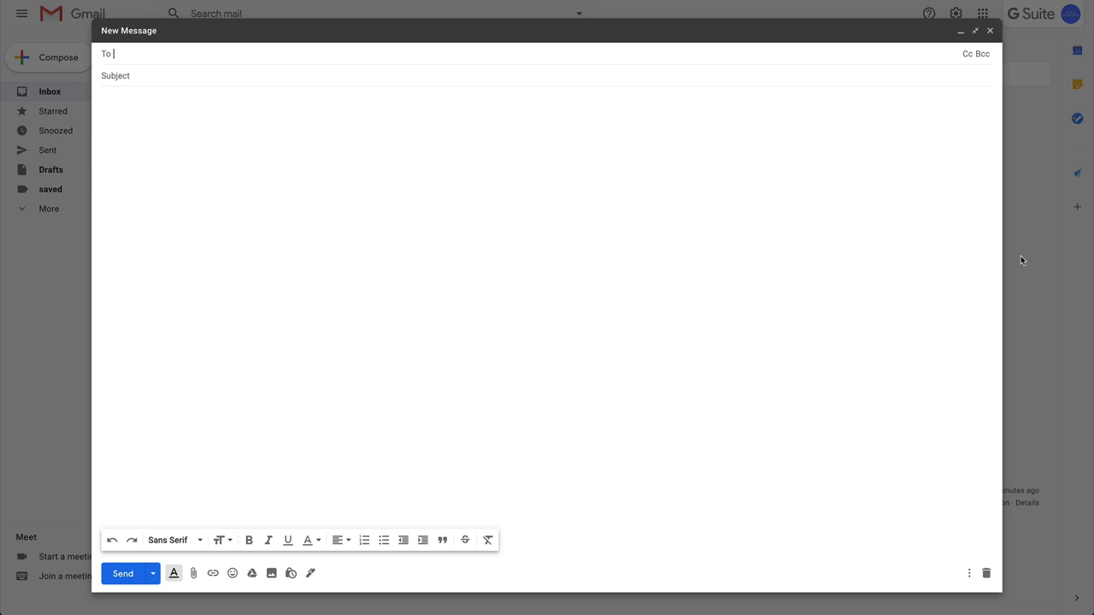
mouse_move(233, 573)
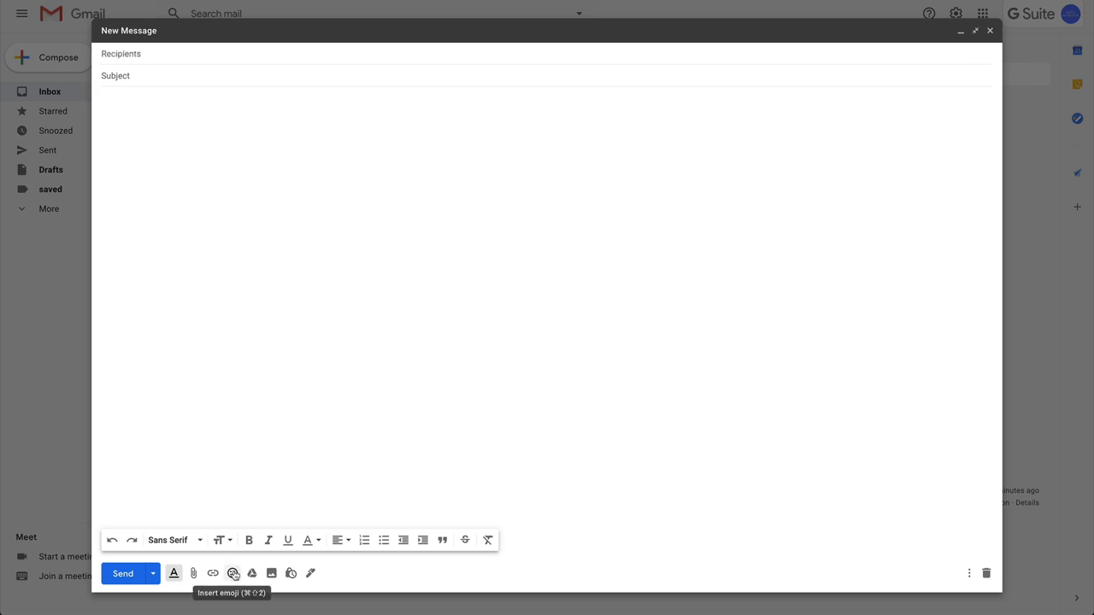
click(233, 574)
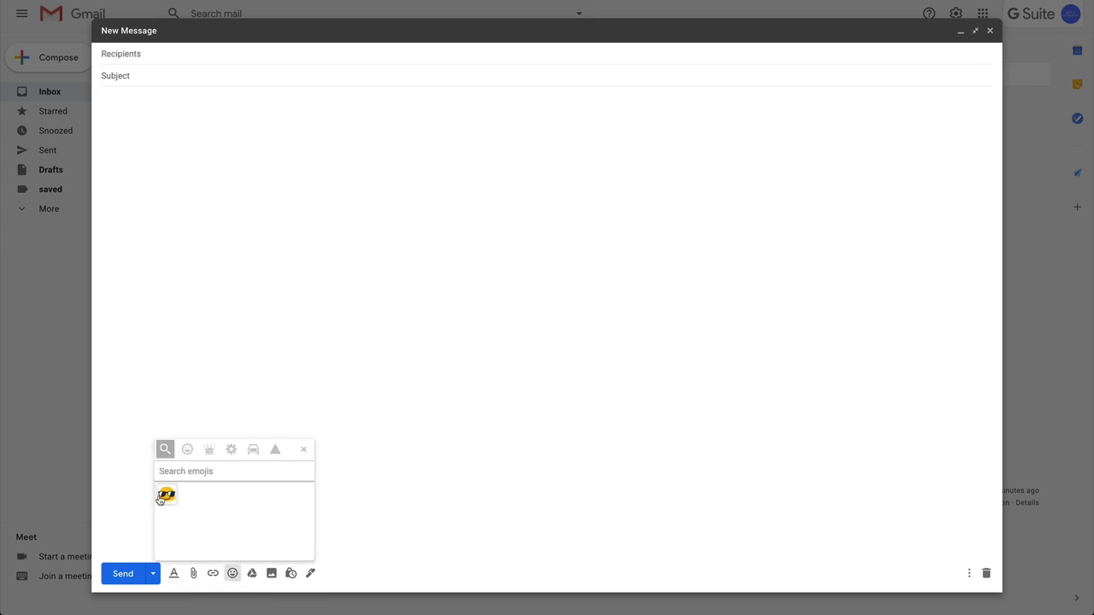
click(165, 497)
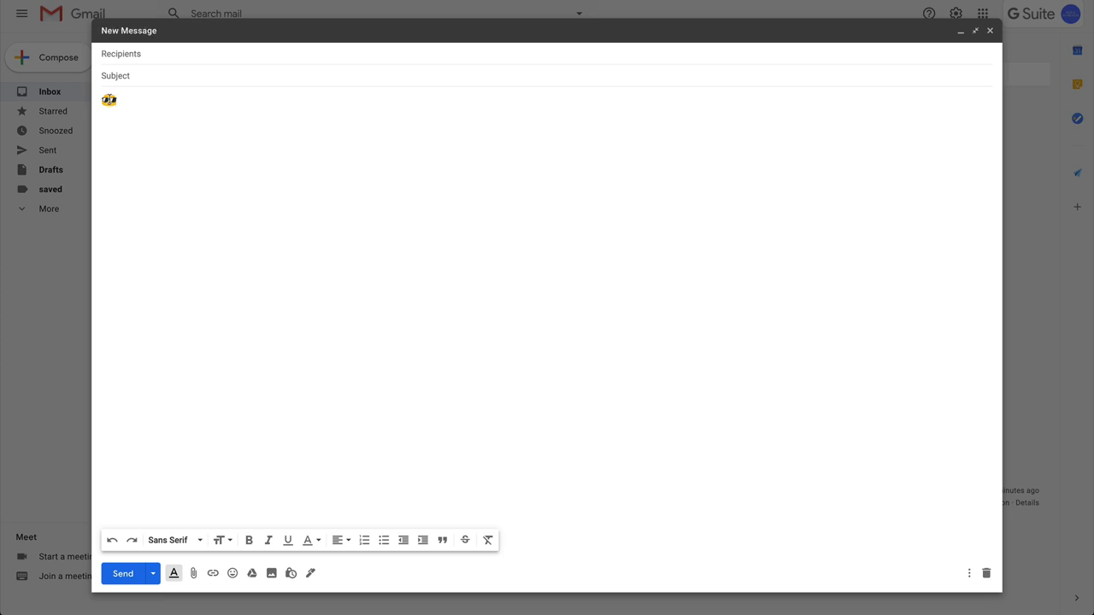
Inspect the emoji in DevTools and replace its img element with the button HTML
right_click(109, 100)
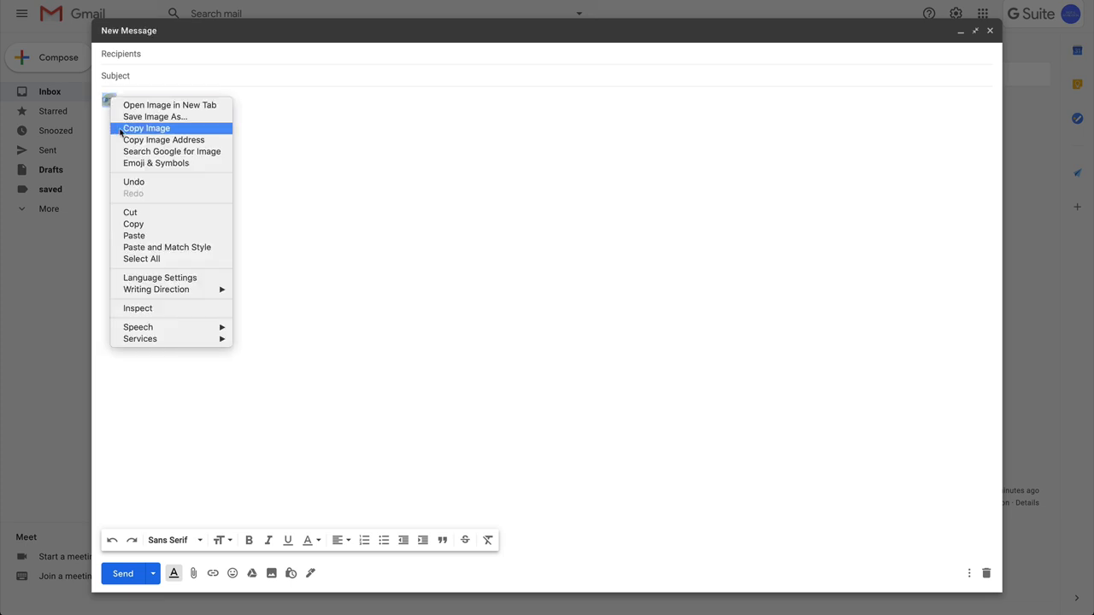
mouse_move(138, 308)
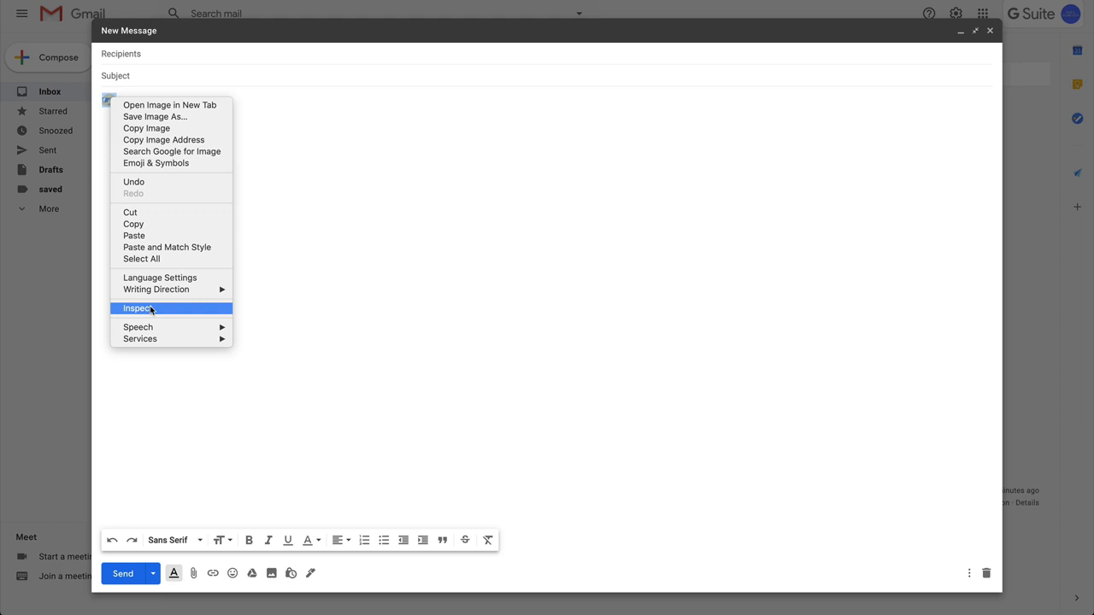
click(137, 309)
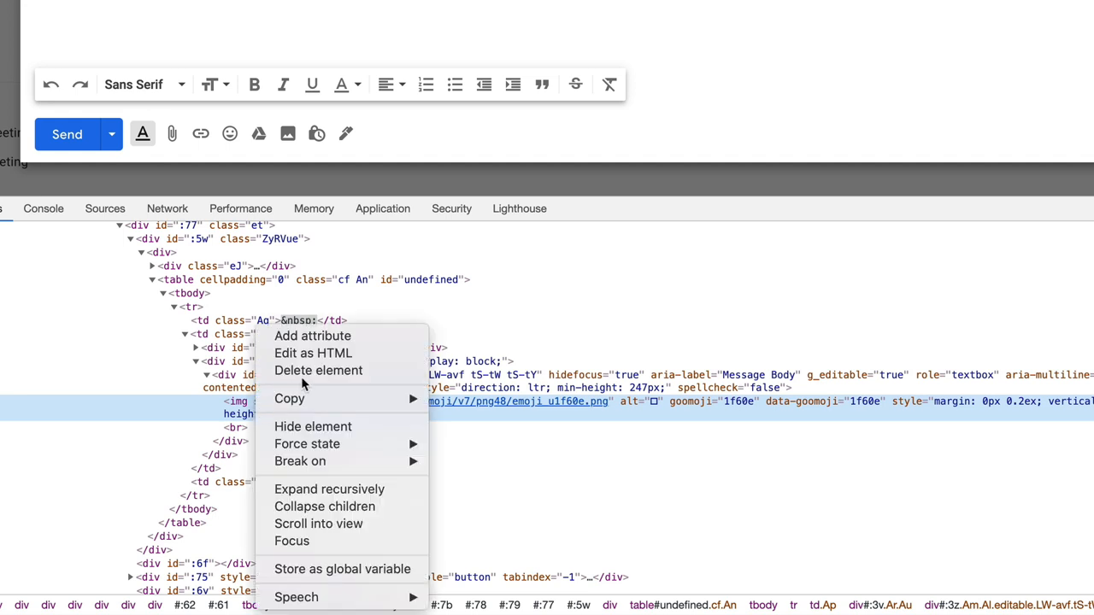
mouse_move(314, 353)
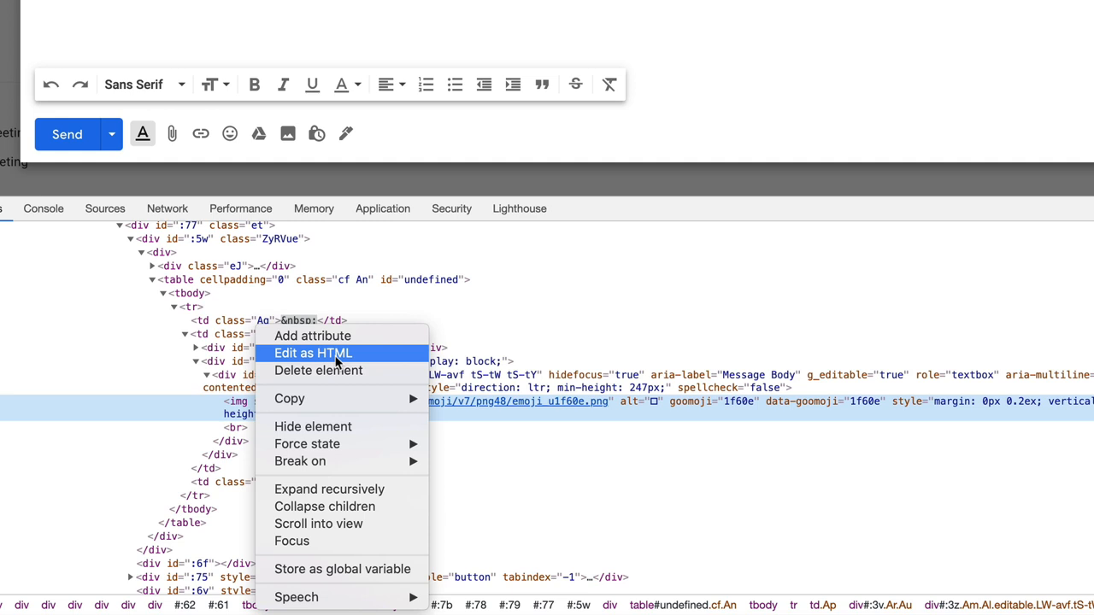
click(313, 353)
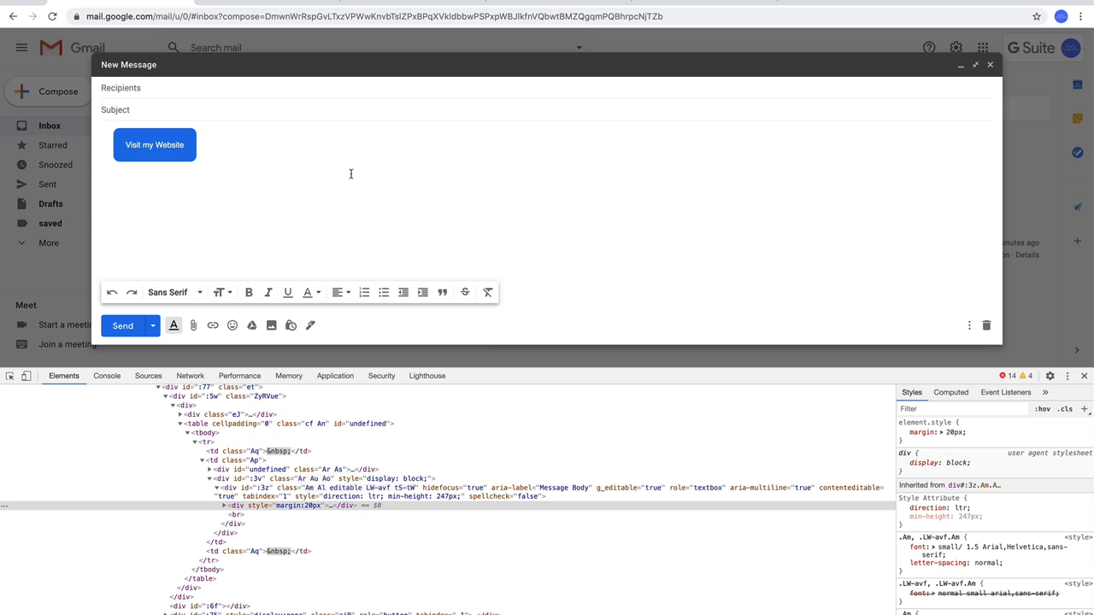
Address the button email to 'ami…' with subject Testing HTML Button and send it
text(ami)
text(Testing HTML Button)
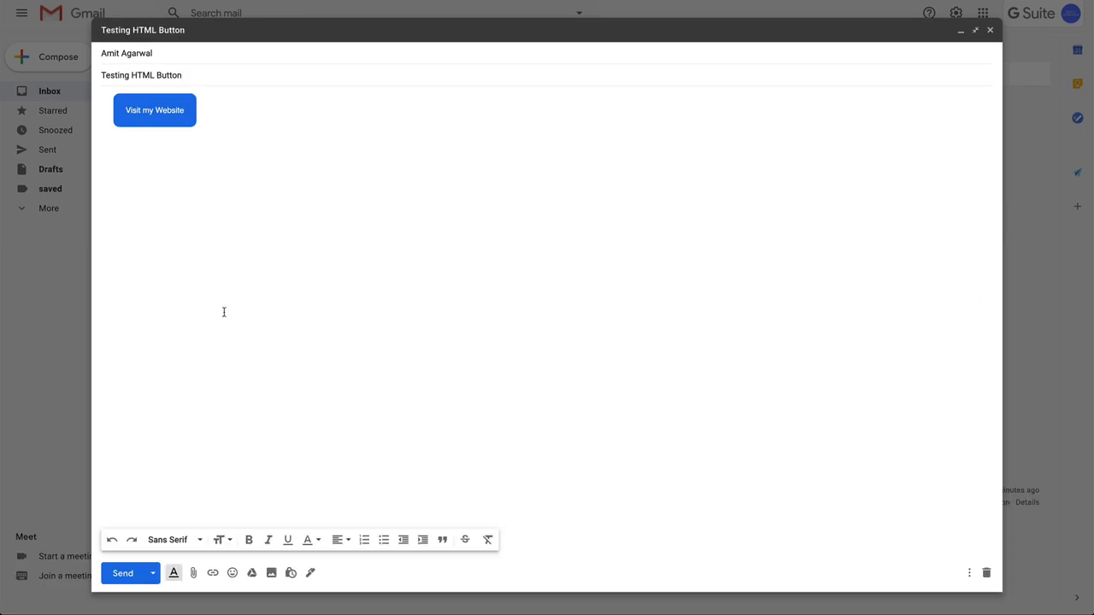
click(122, 573)
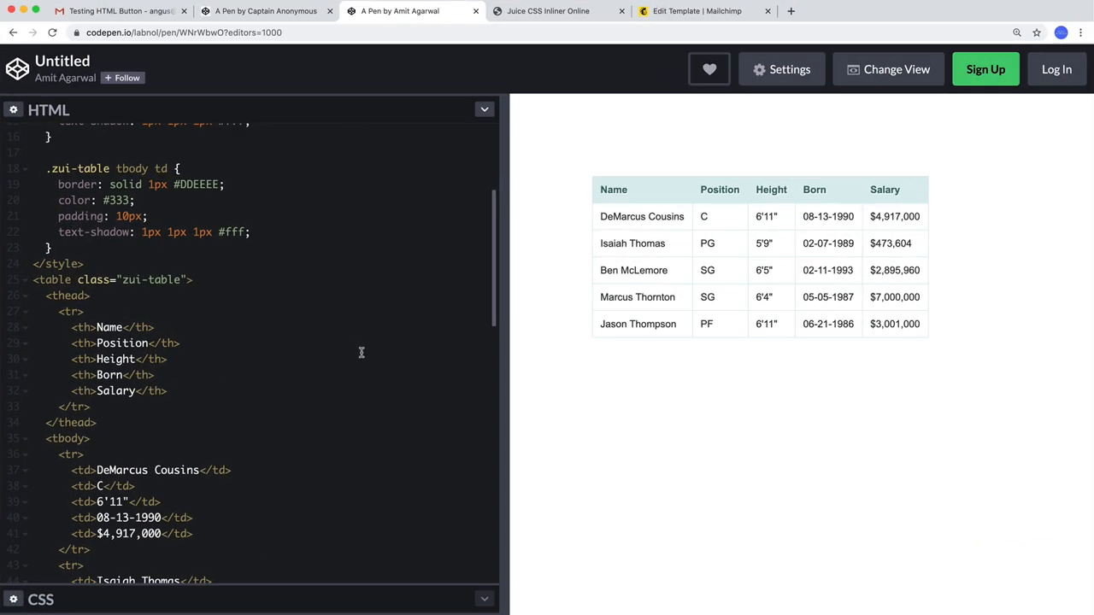
mouse_move(364, 351)
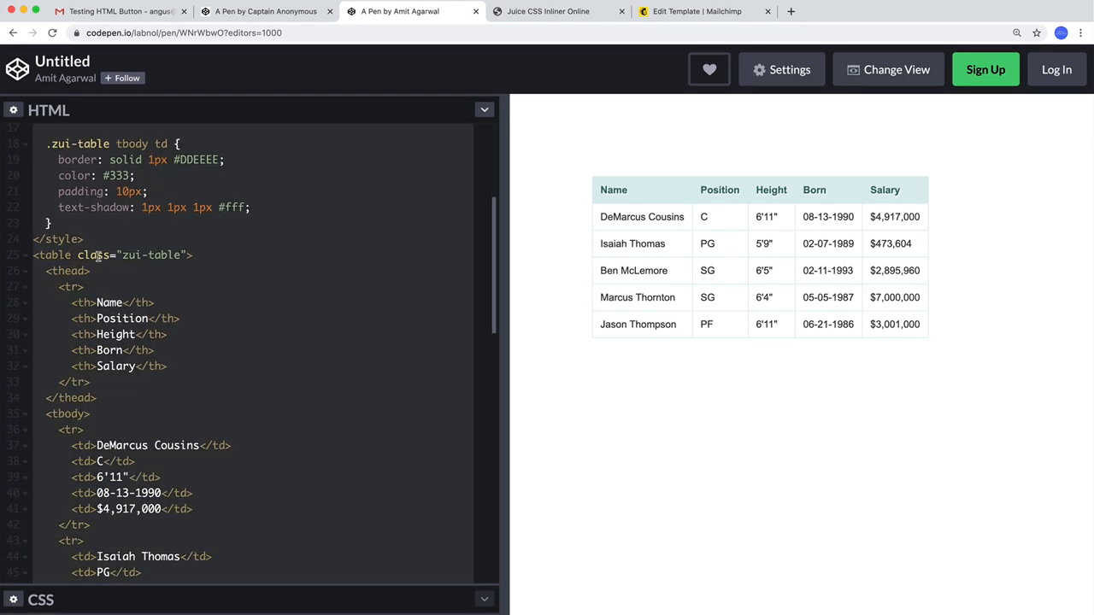
Copy the styled table's code from CodePen and return to Gmail
right_click(103, 255)
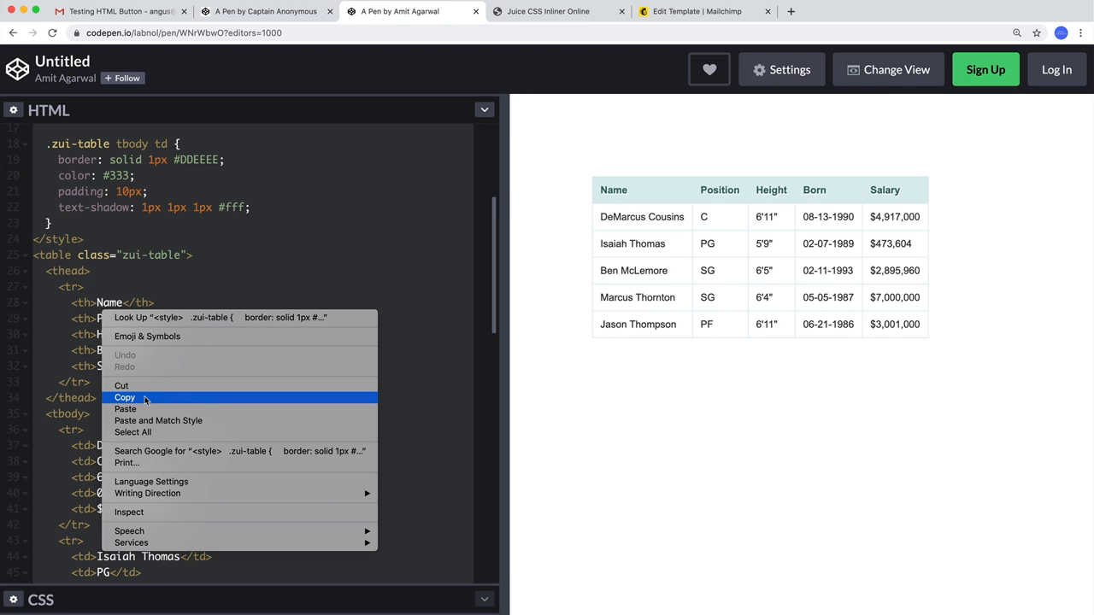
click(119, 11)
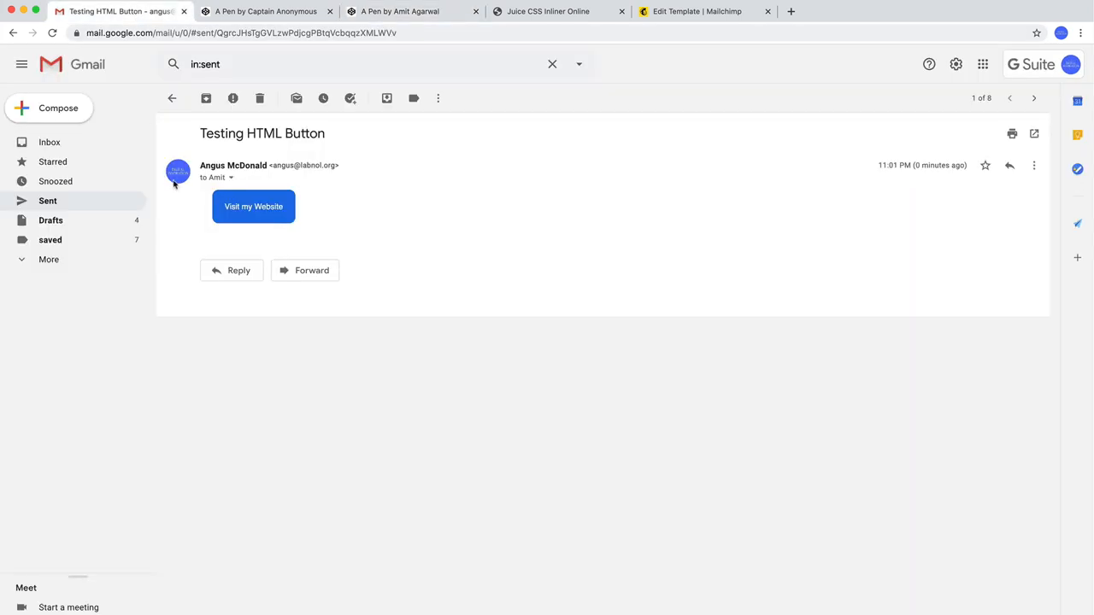
Compose a new message, then inspect an emoji placeholder and replace its markup with the table code
click(58, 108)
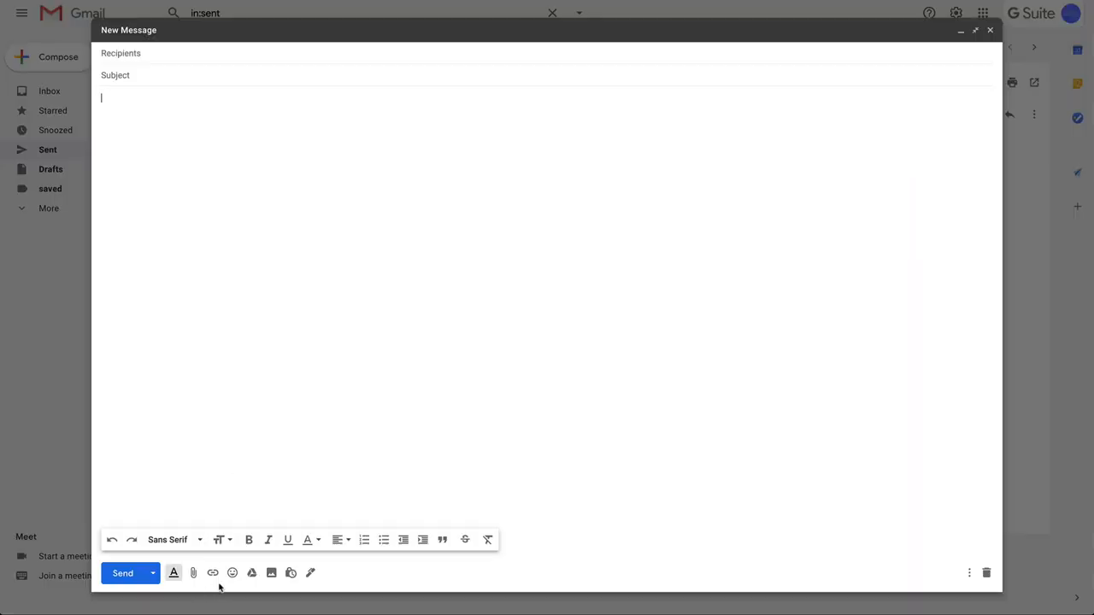
click(232, 573)
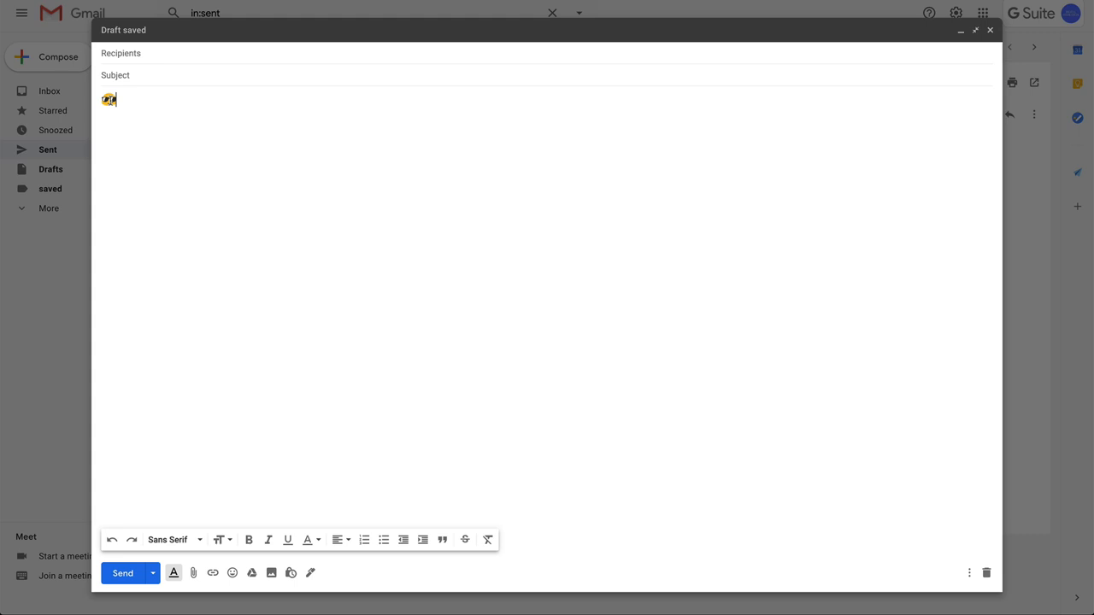
right_click(108, 99)
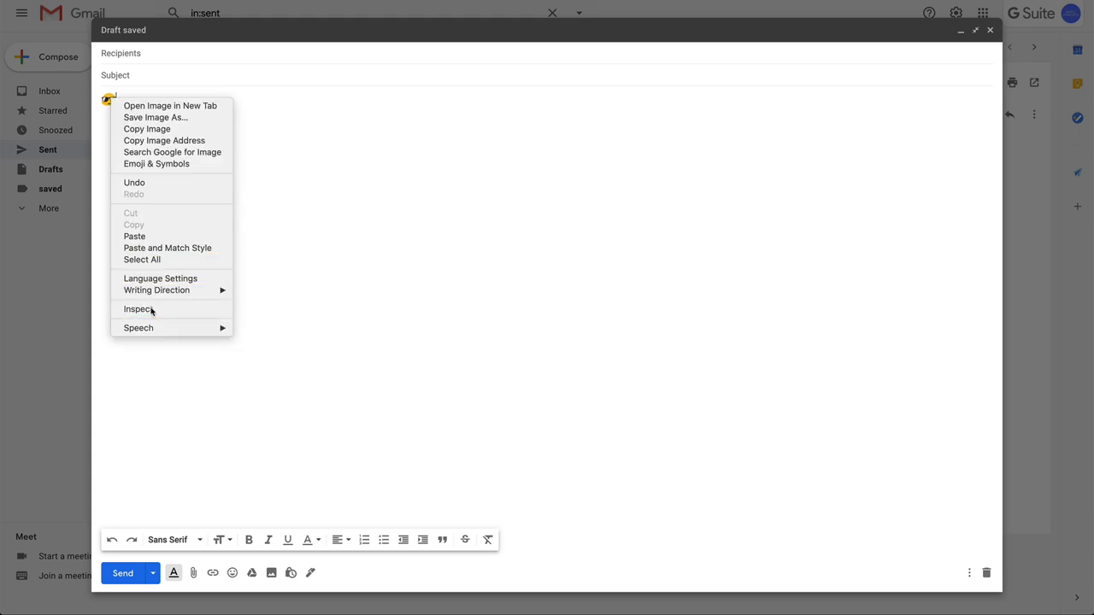
click(138, 309)
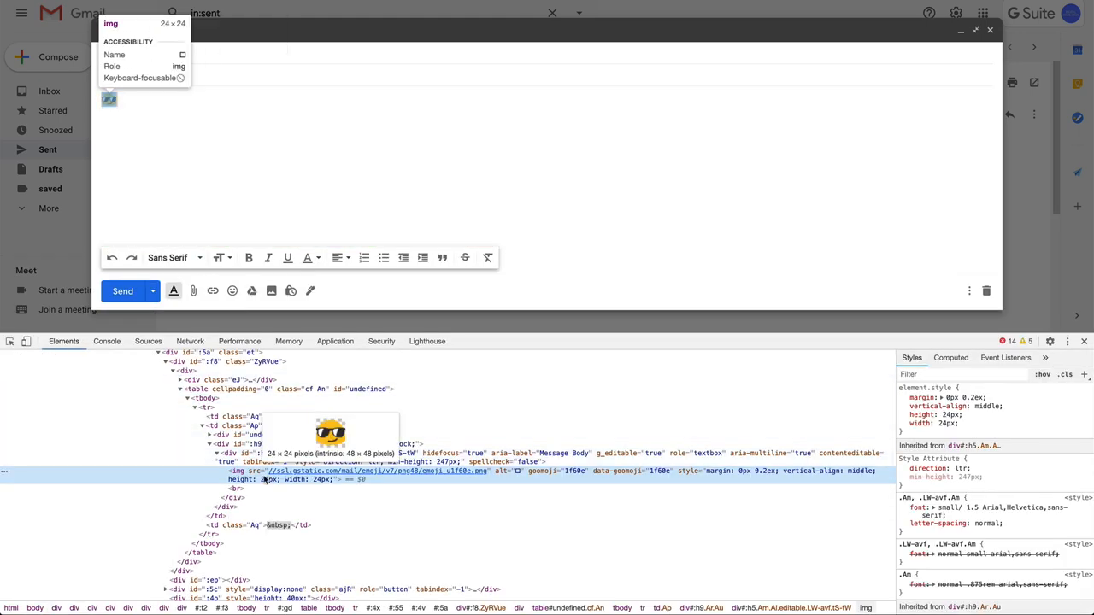
right_click(265, 479)
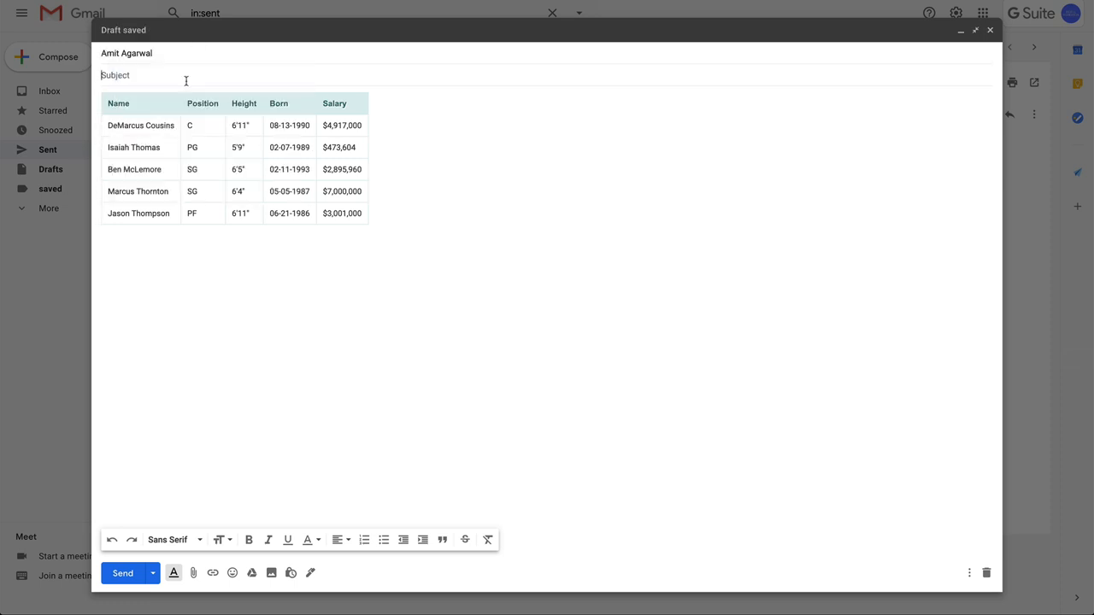
Send the table email titled 'Testing HTML Tables inside Gmail' and copy the CodePen table code again
text(Testing HTML Tables ins)
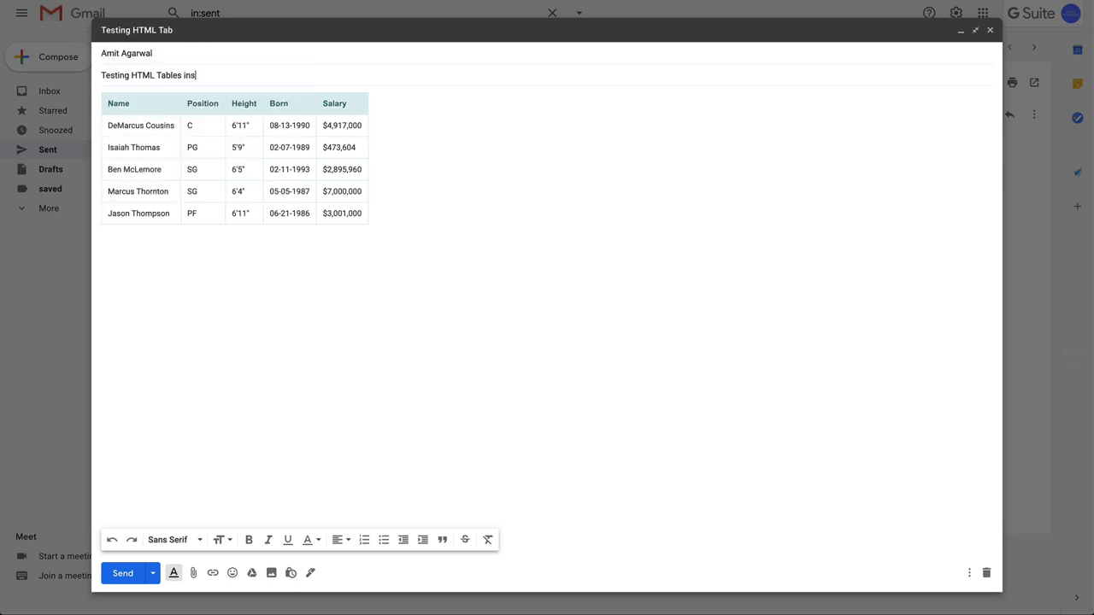
text(ide Gmail)
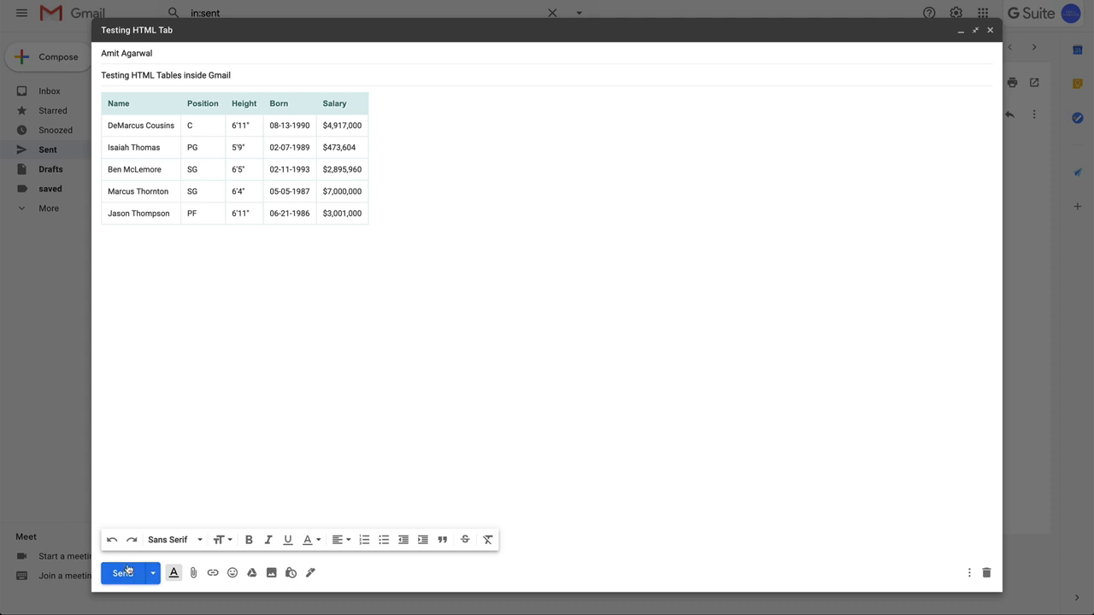
click(122, 573)
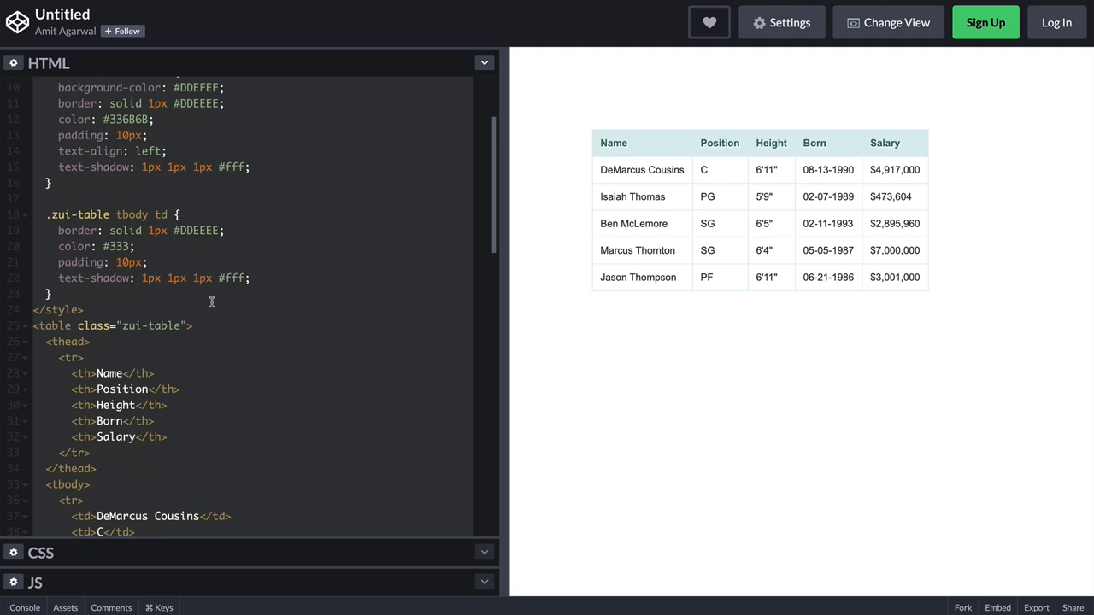
right_click(214, 304)
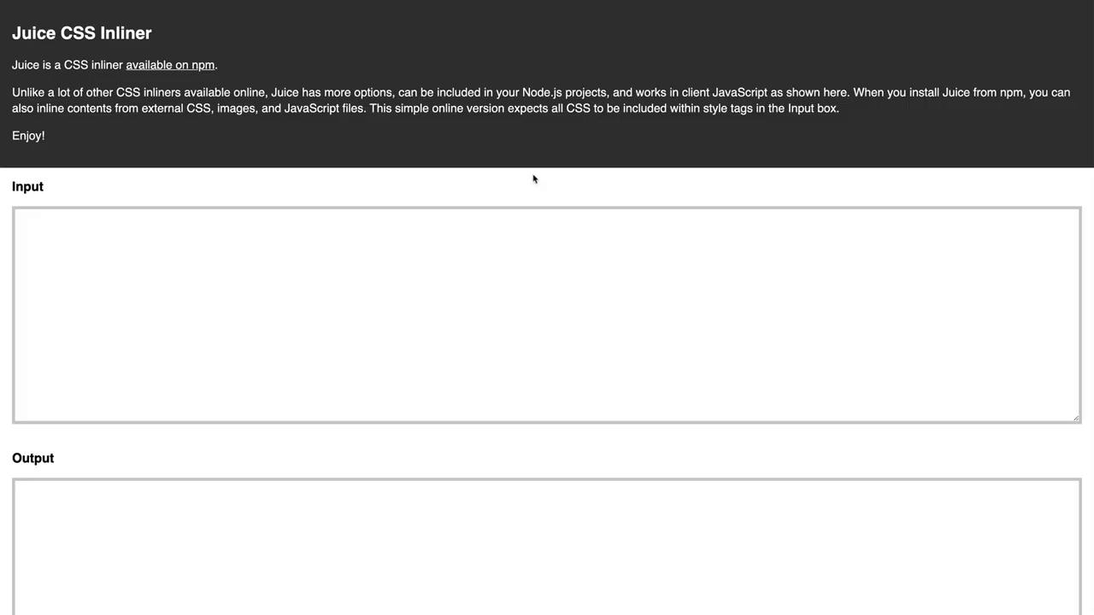
Paste the table code into Juice CSS Inliner and copy the inline-styled output
scroll(down, 3)
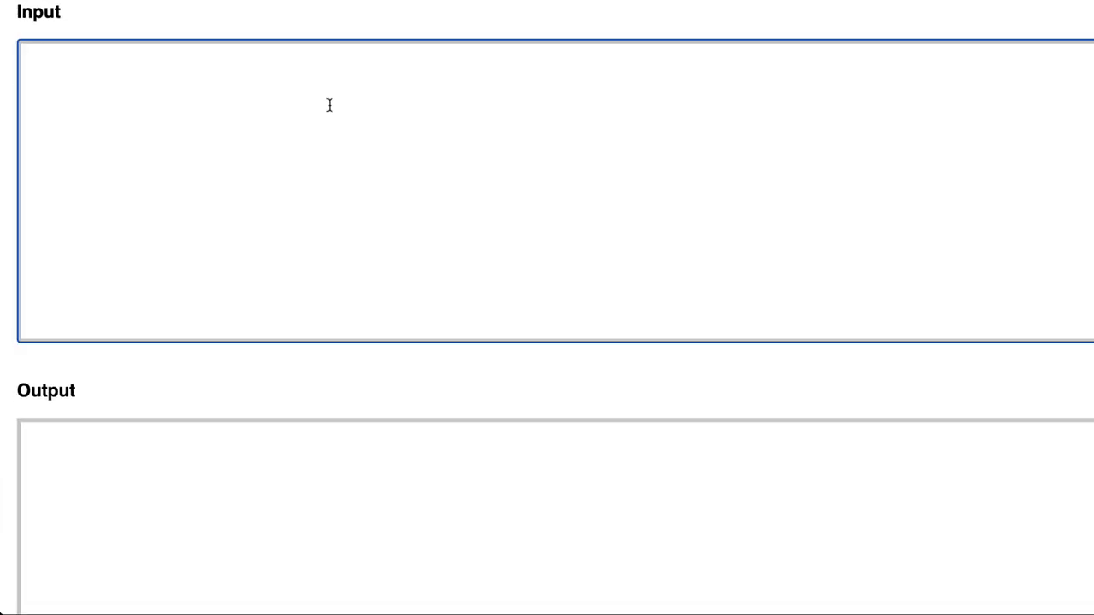
right_click(329, 105)
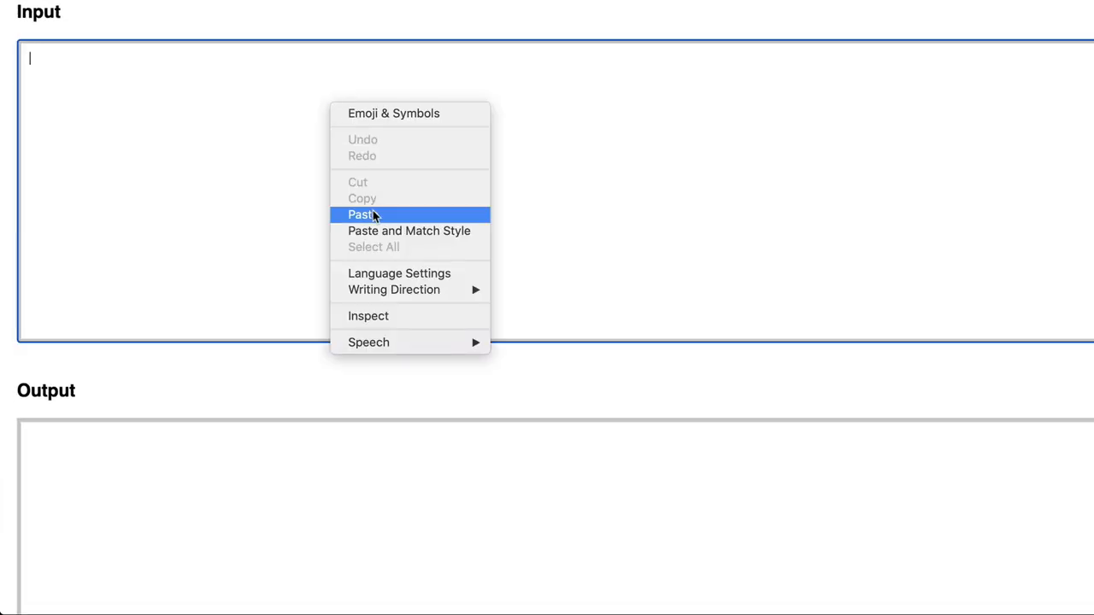
click(361, 214)
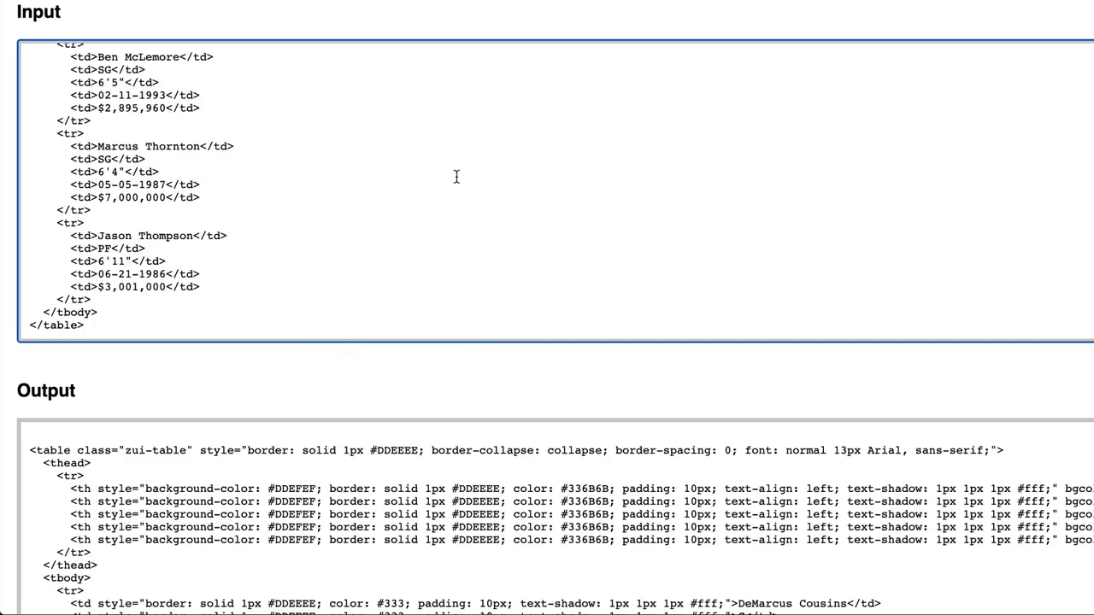
scroll(down, 3)
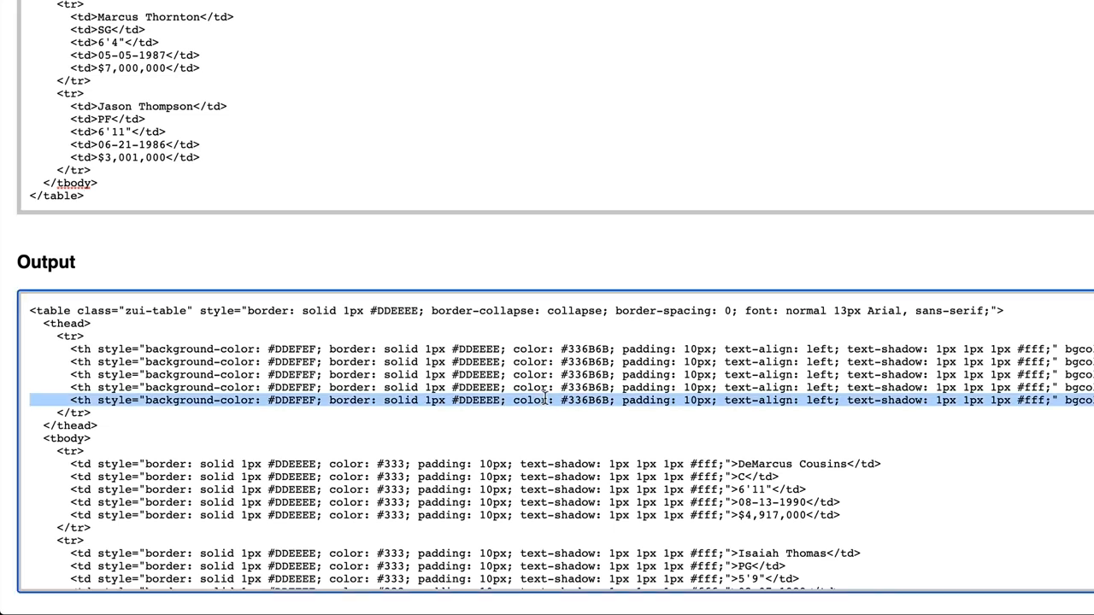
key(ctrl+a)
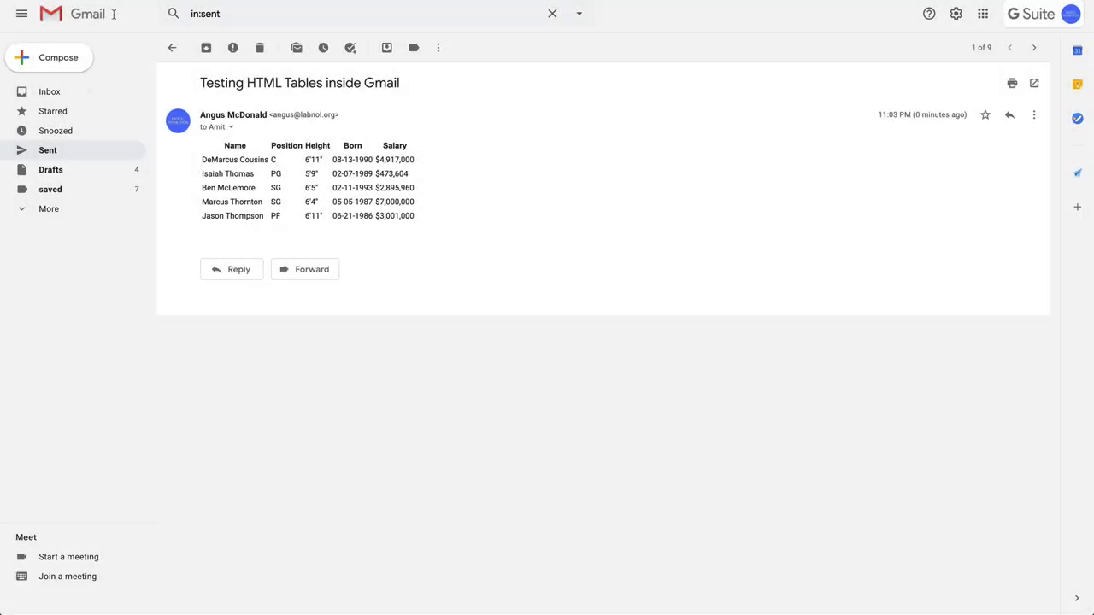
Send 'HTML Table - Test # 2' with the inlined table pasted over an emoji placeholder
click(825, 596)
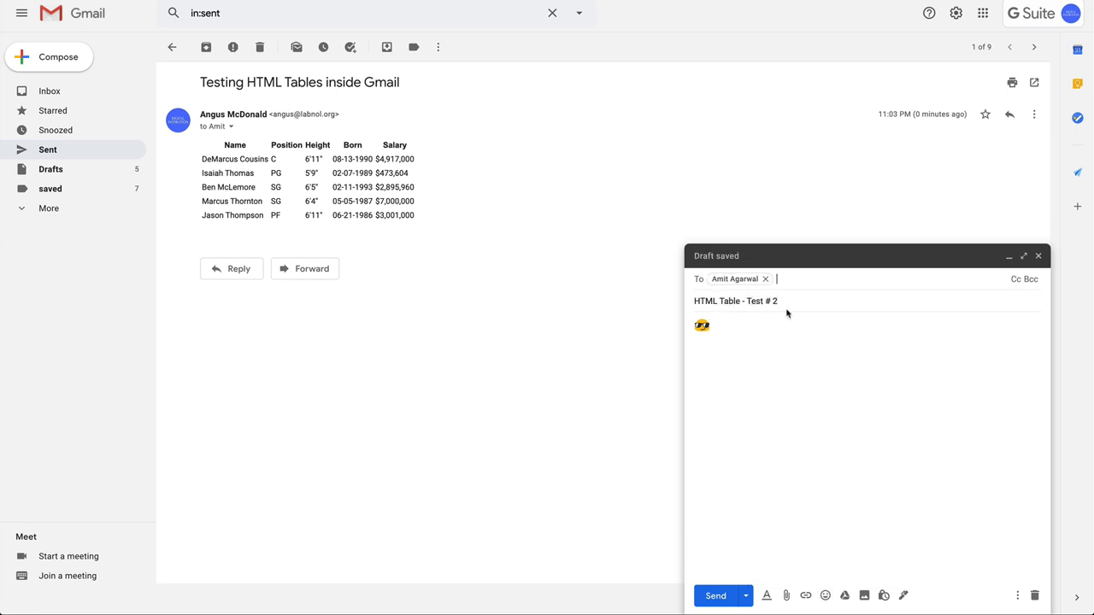
right_click(702, 326)
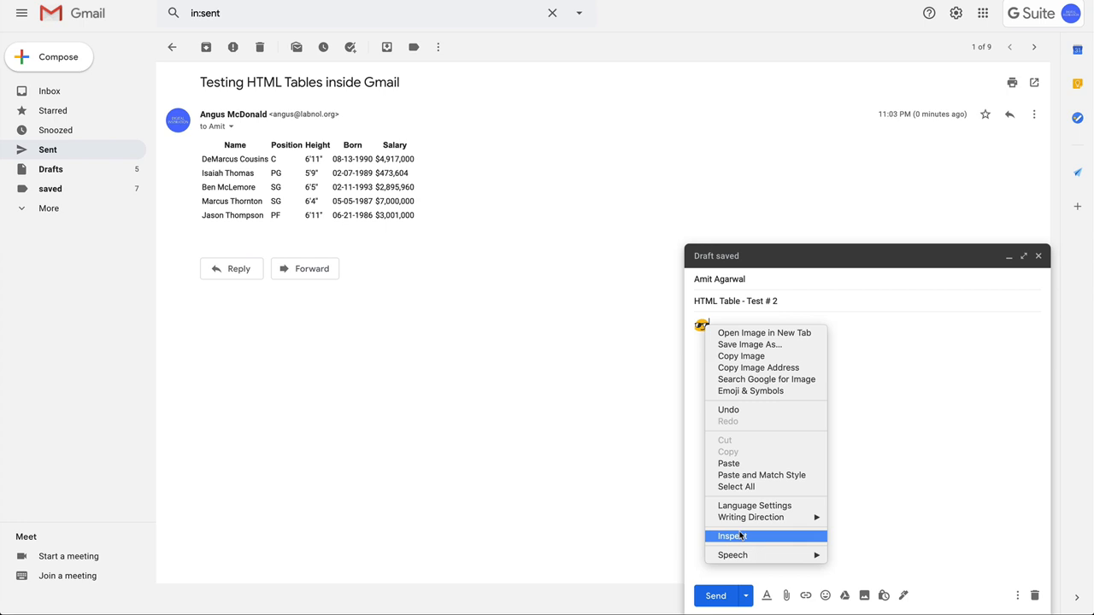
click(731, 536)
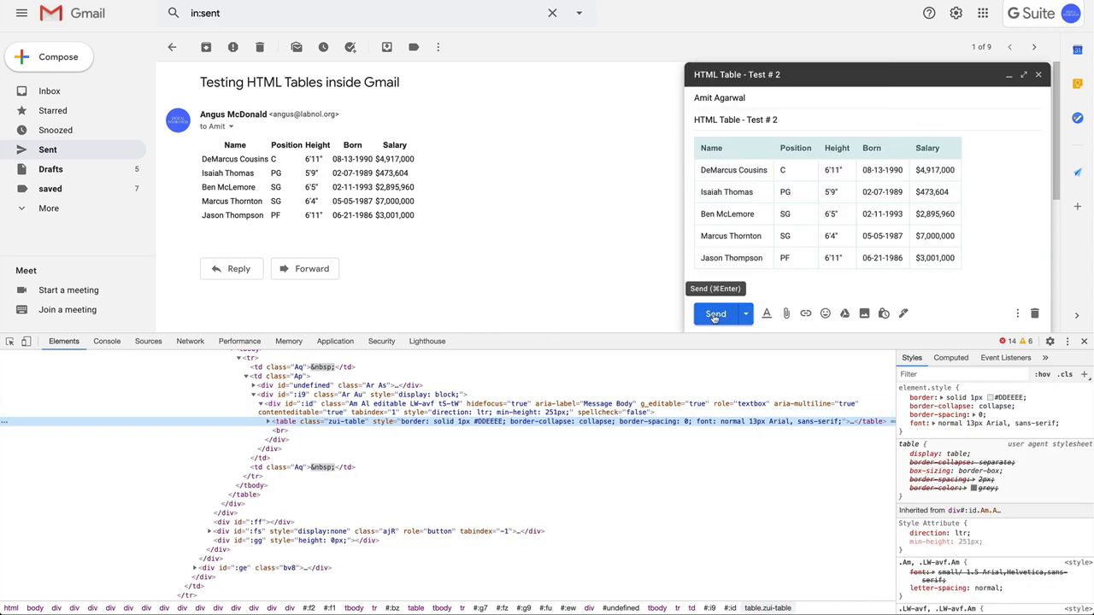
click(715, 314)
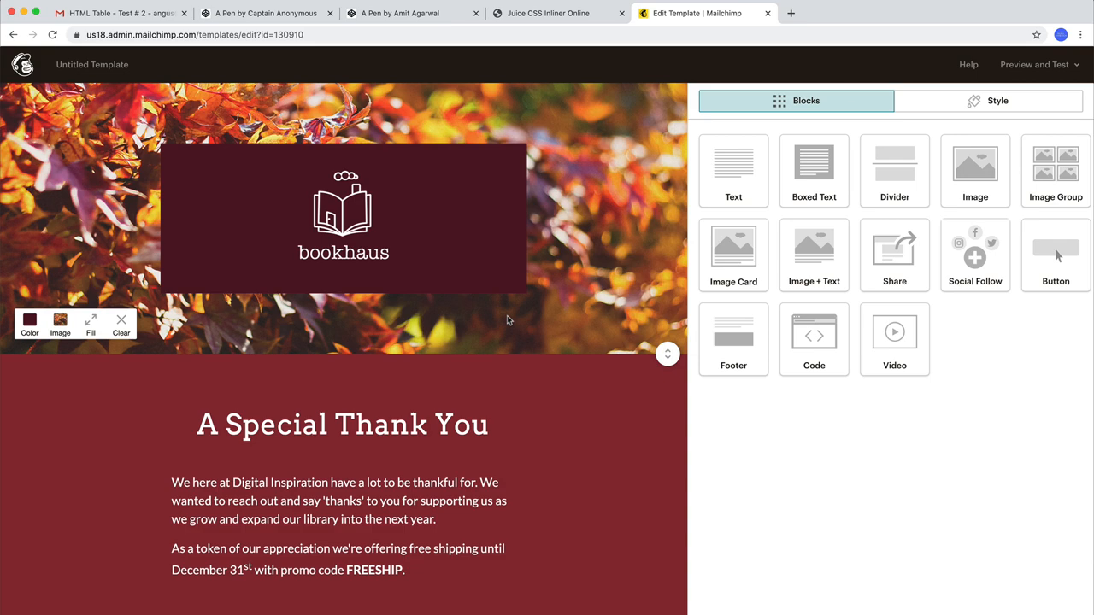
Scroll through the bookhaus 'A Special Thank You' template in the Mailchimp editor
scroll(down, 3)
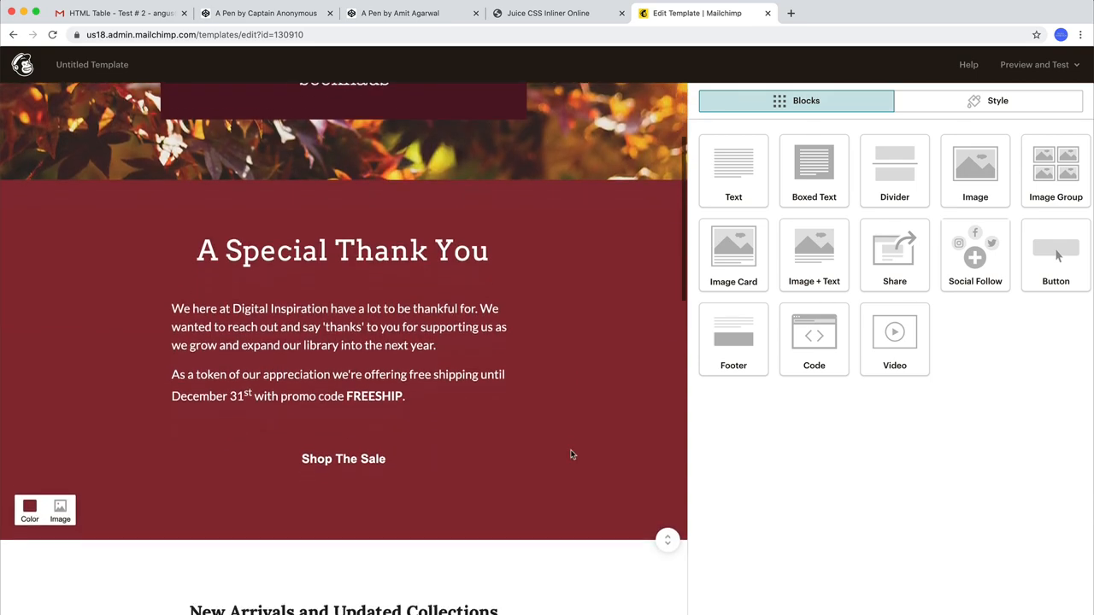
scroll(down, 3)
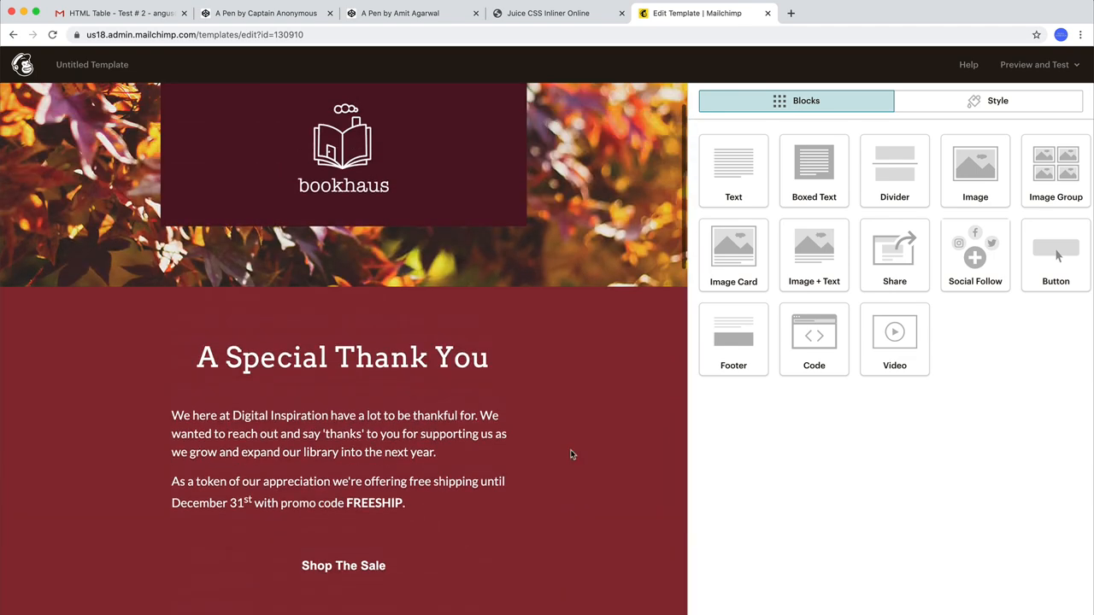
scroll(down, 3)
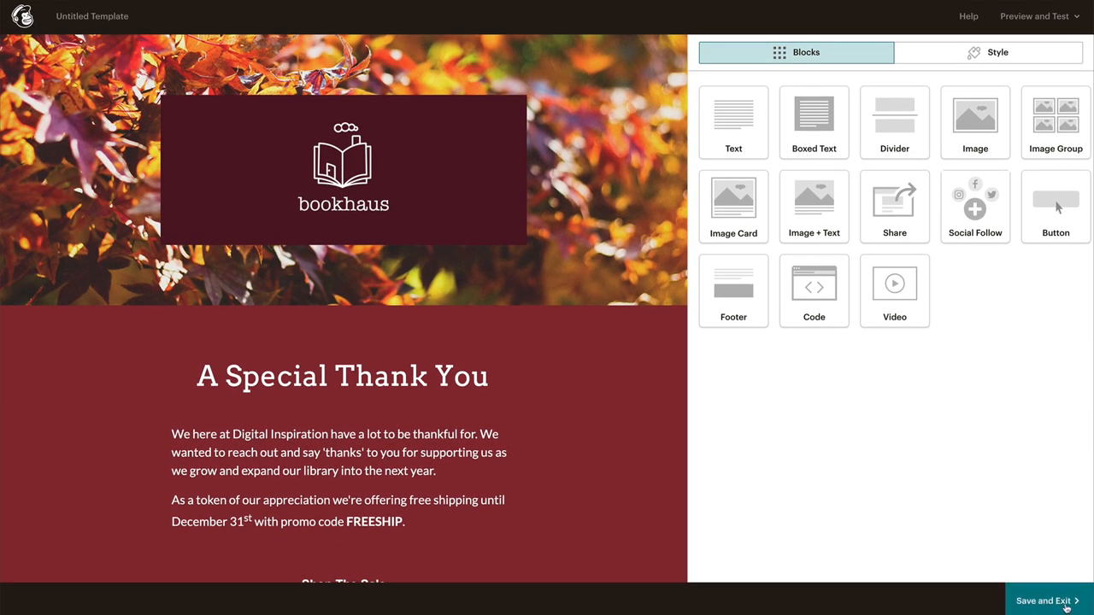
Save the bookhaus template as 'For sending through Gmail' and export it as HTML
click(1043, 601)
text(For sending through Gmail)
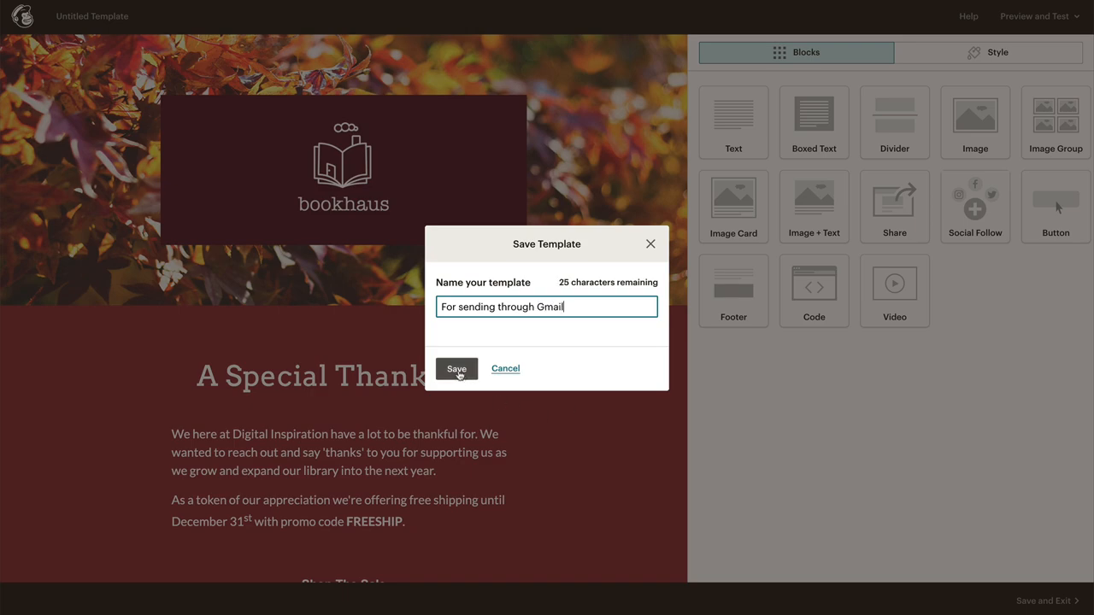
click(457, 369)
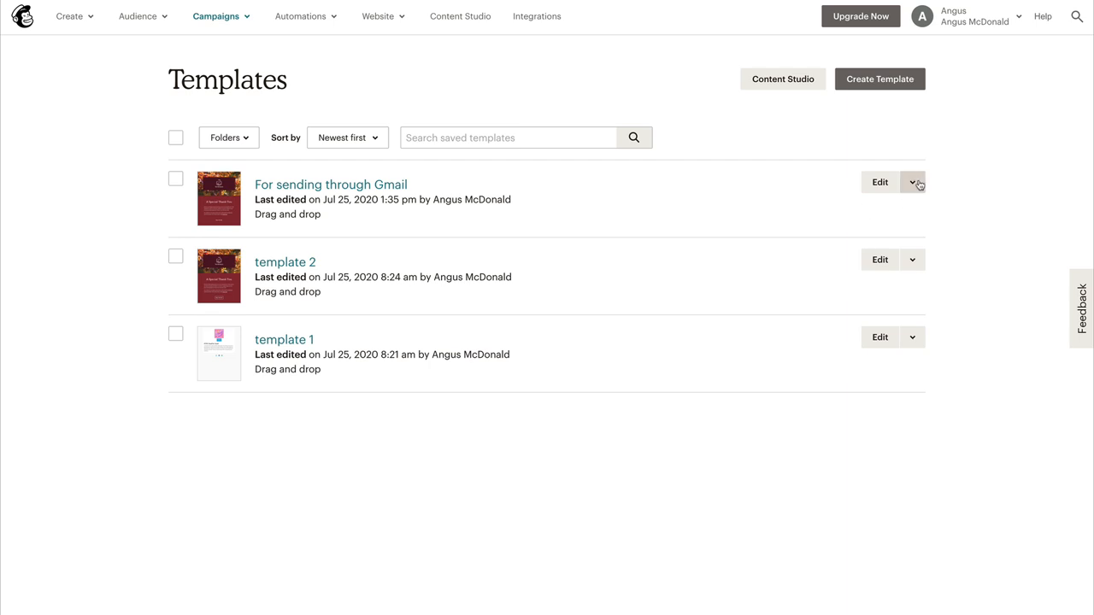
click(913, 182)
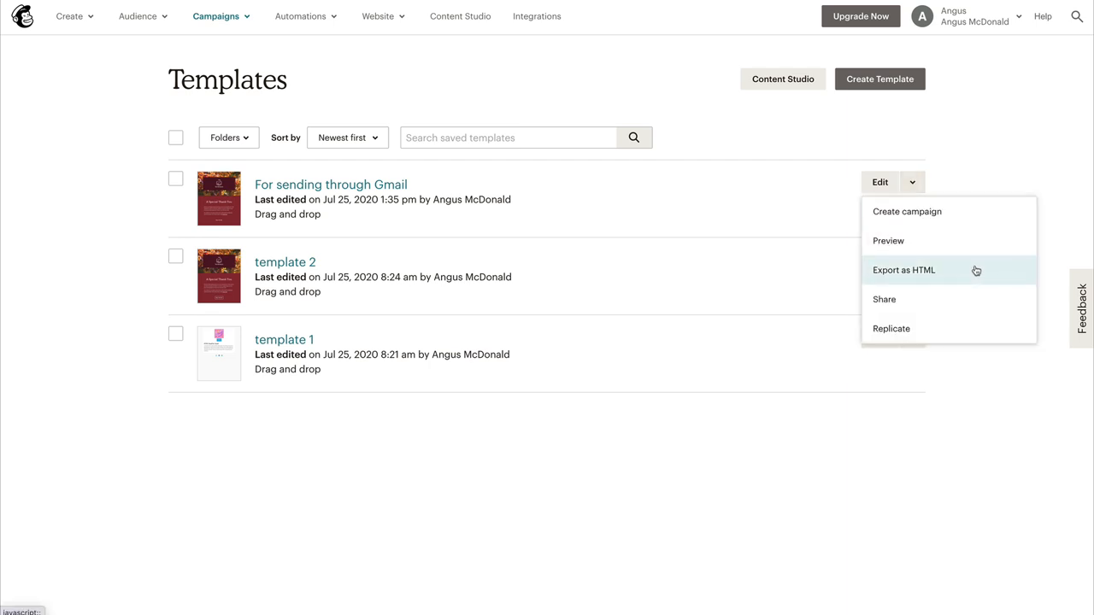
click(903, 270)
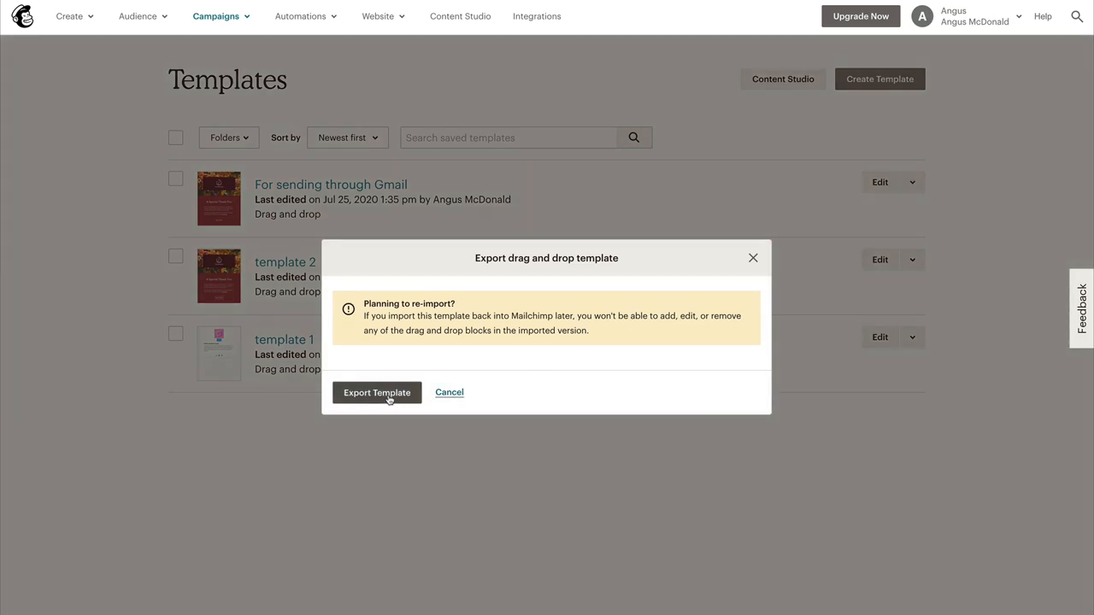
click(377, 392)
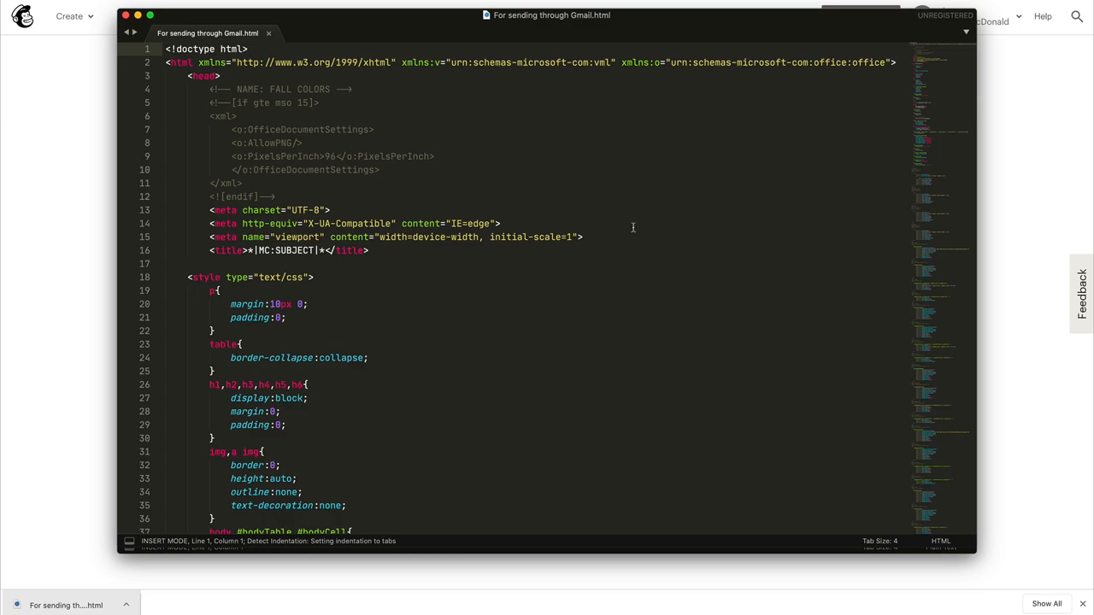
Scroll through the exported template's HTML and CSS in Sublime Text
scroll(down, 3)
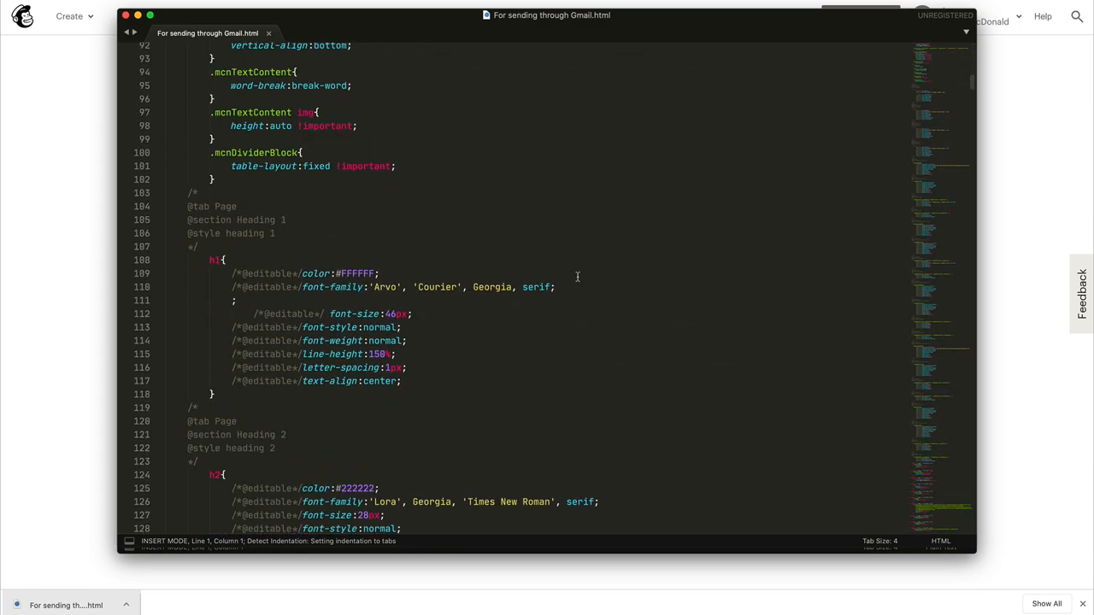
scroll(down, 3)
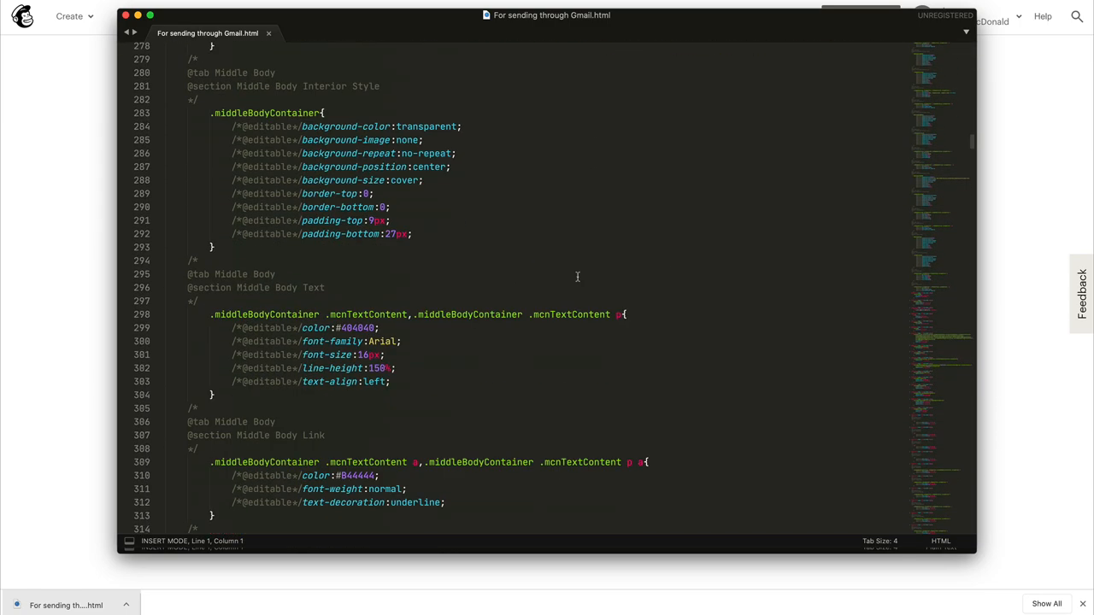
scroll(up, 3)
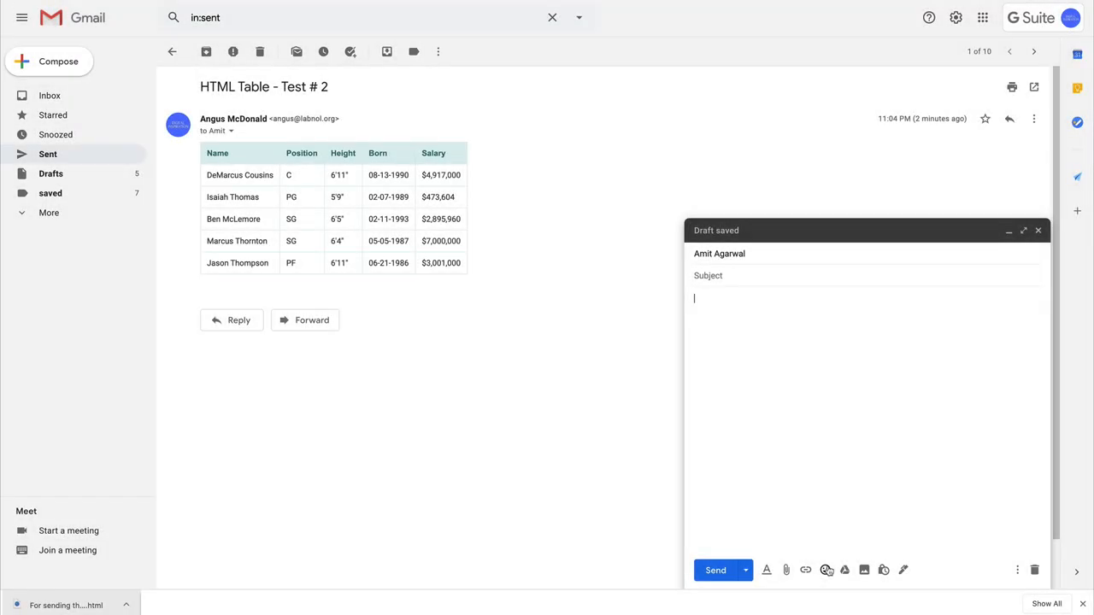
Insert a sunglasses emoji in the body and replace it with the template code via Edit as HTML
click(825, 570)
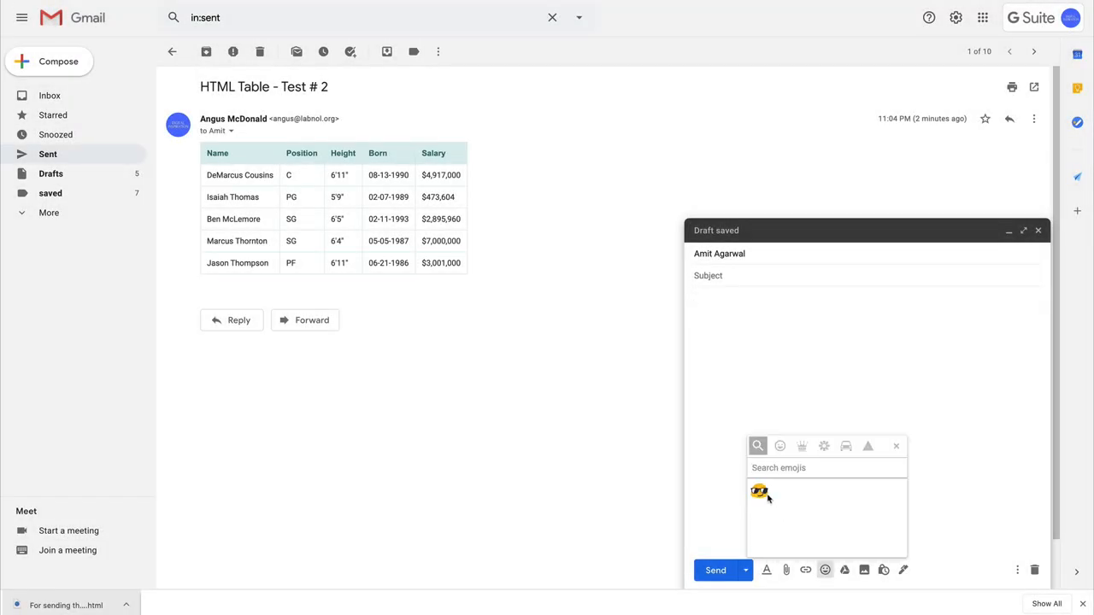
click(759, 492)
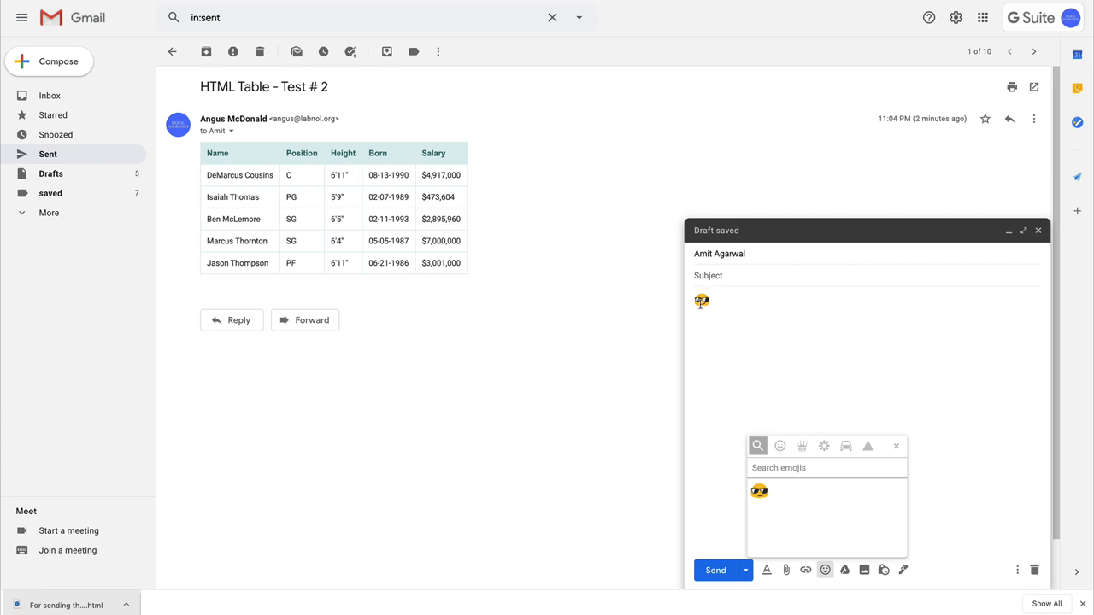
right_click(702, 301)
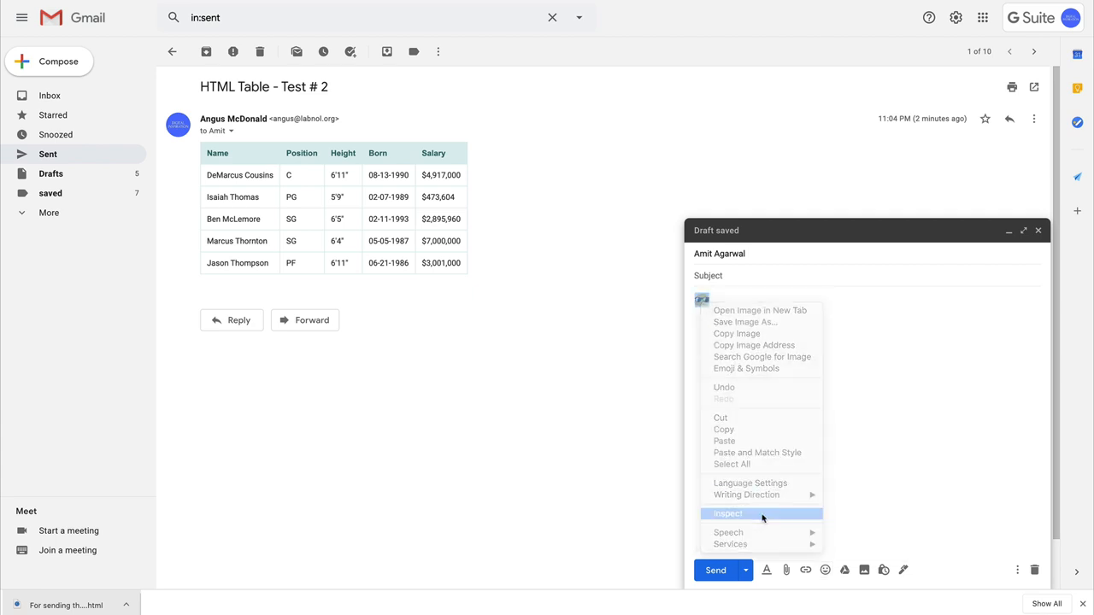
click(728, 514)
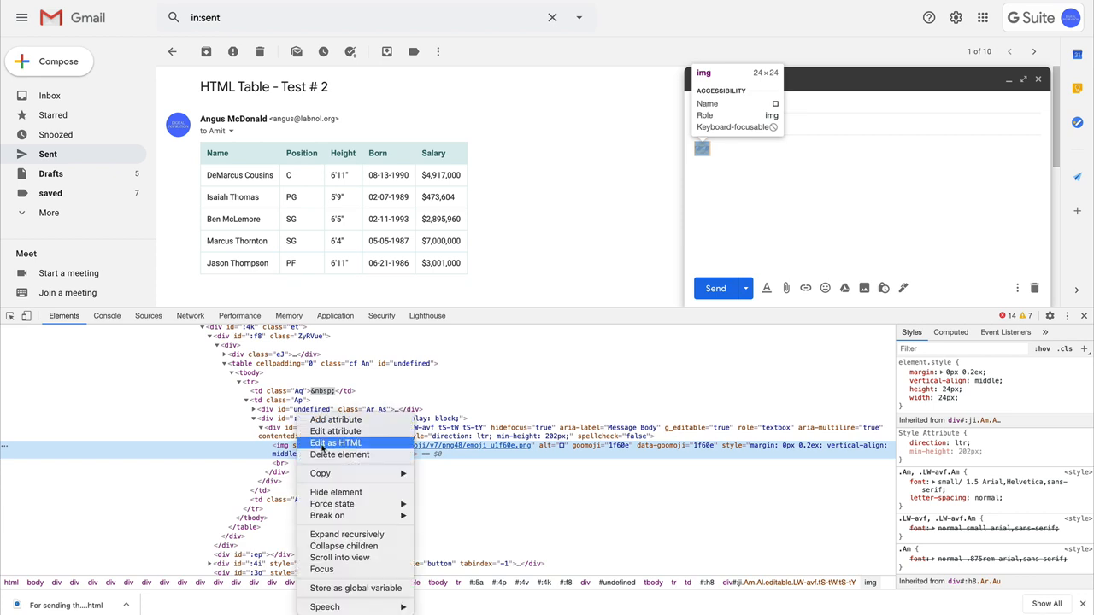
click(336, 442)
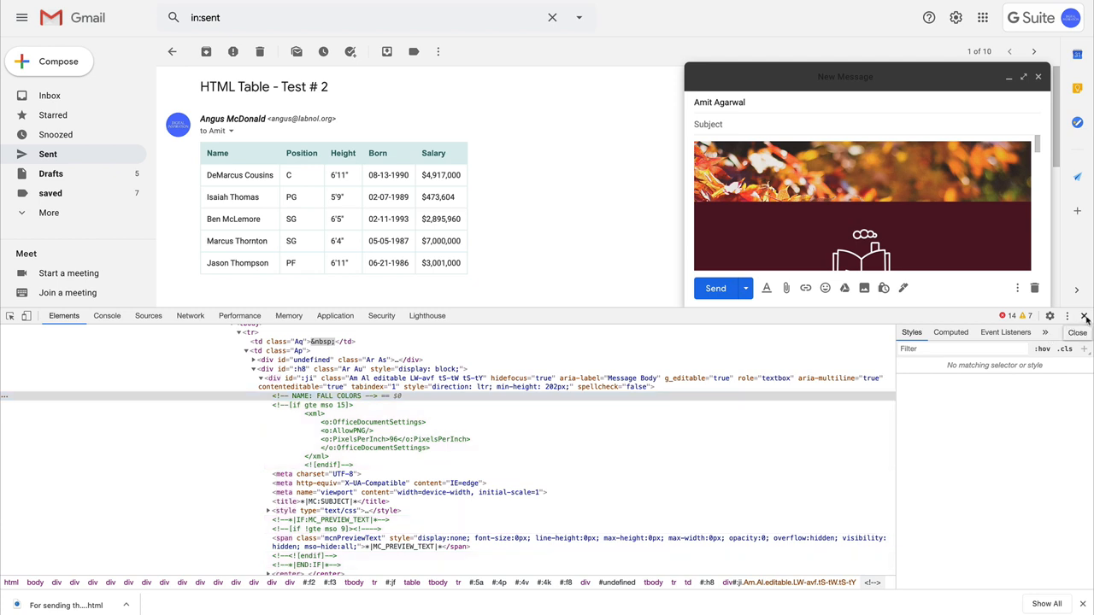
Enter the subject 'Rich HTML Newsletter' and send the message
text(Rich HTML News)
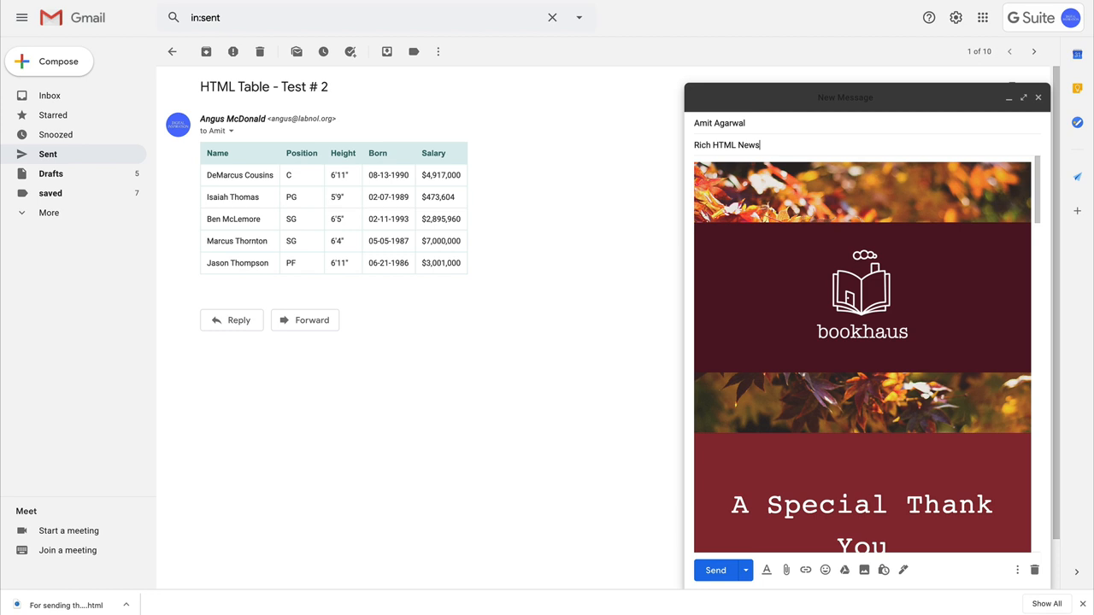
text(letter)
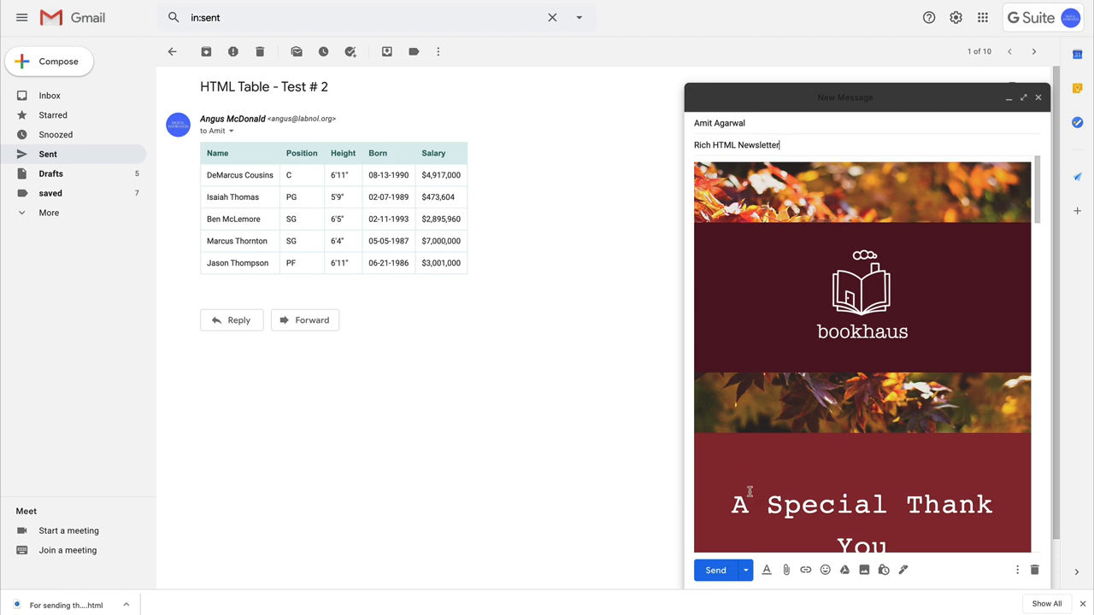
click(715, 570)
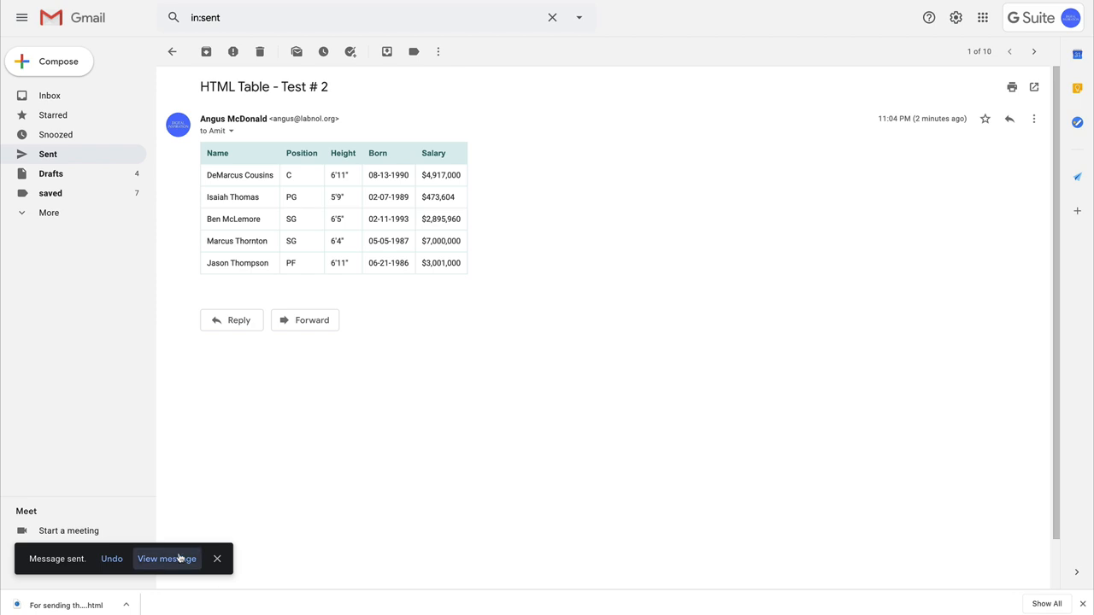
Open the sent Rich HTML Newsletter from the Message sent notification
click(166, 559)
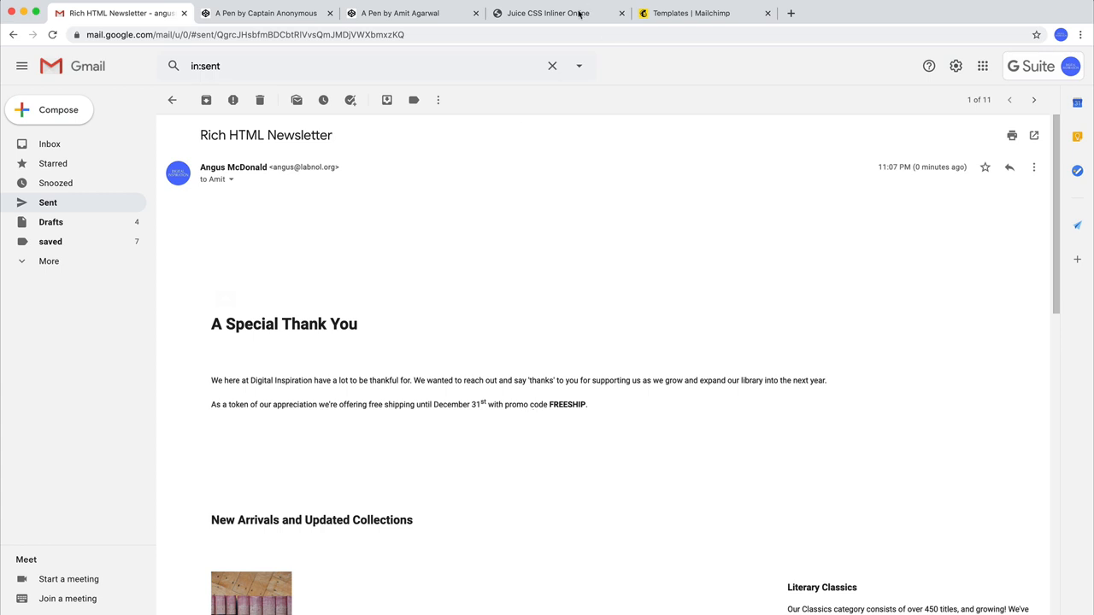
Generate CSS-inlined output of the template in Juice CSS Inliner, then return to Gmail
click(547, 13)
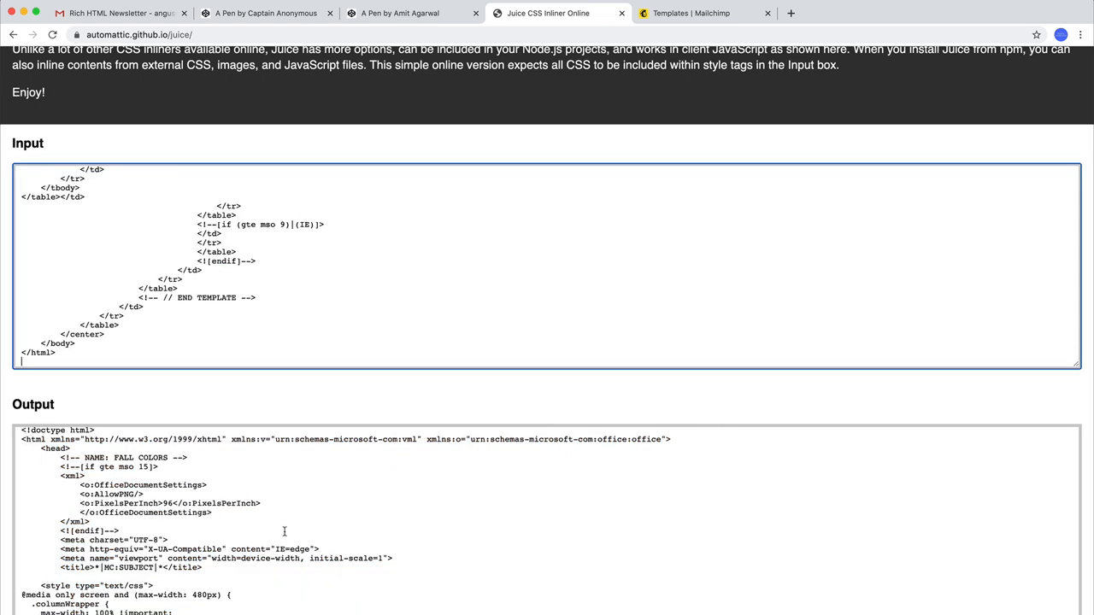
scroll(down, 3)
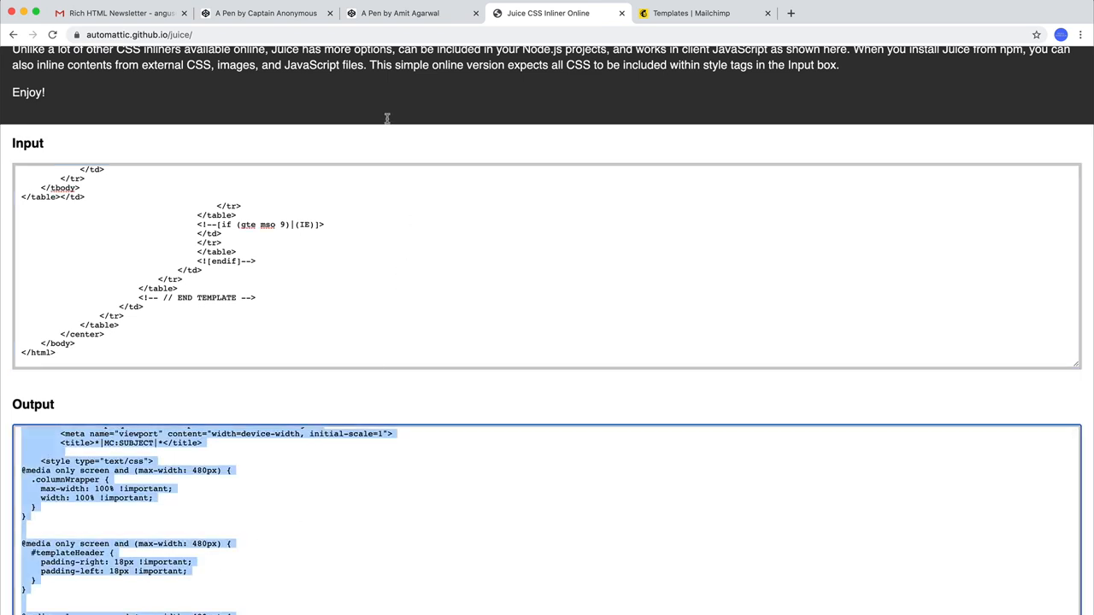
click(120, 12)
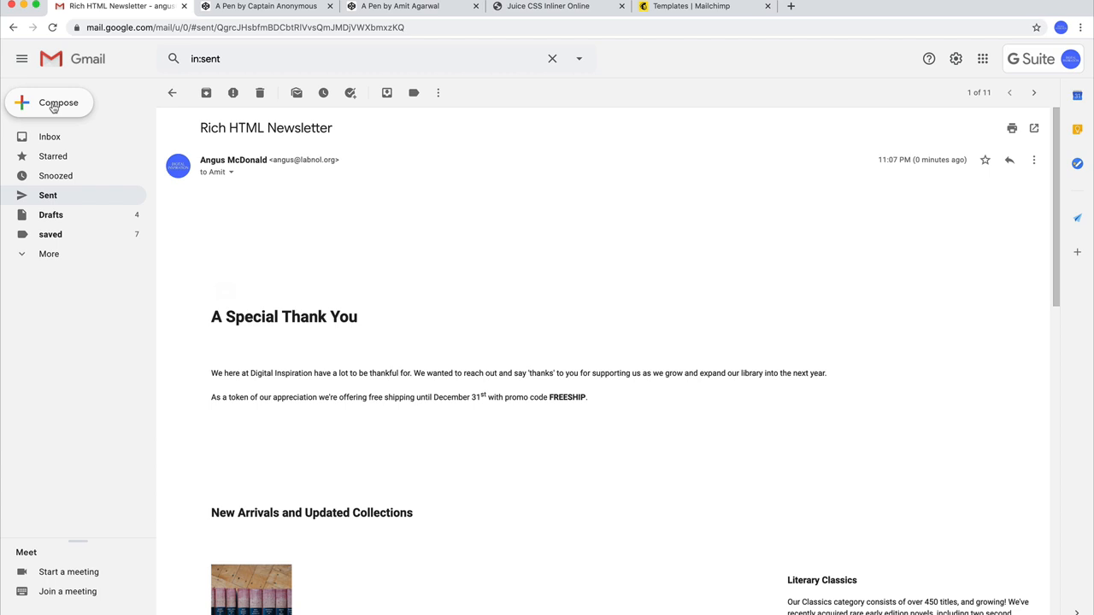
Compose a new email, replace a body emoji with the inlined newsletter HTML, and send it
click(58, 103)
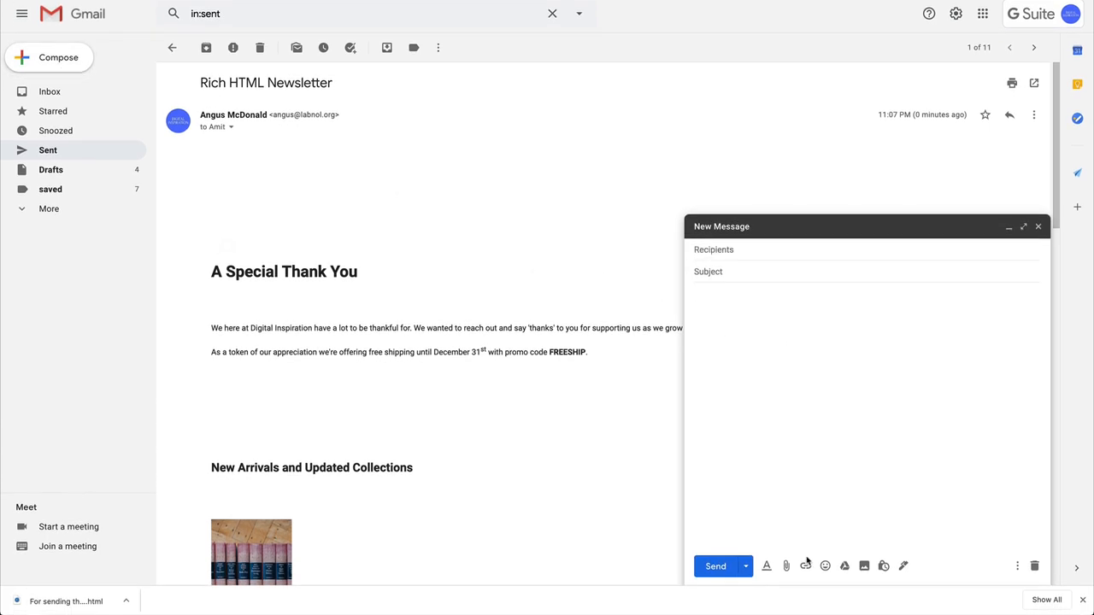
click(825, 565)
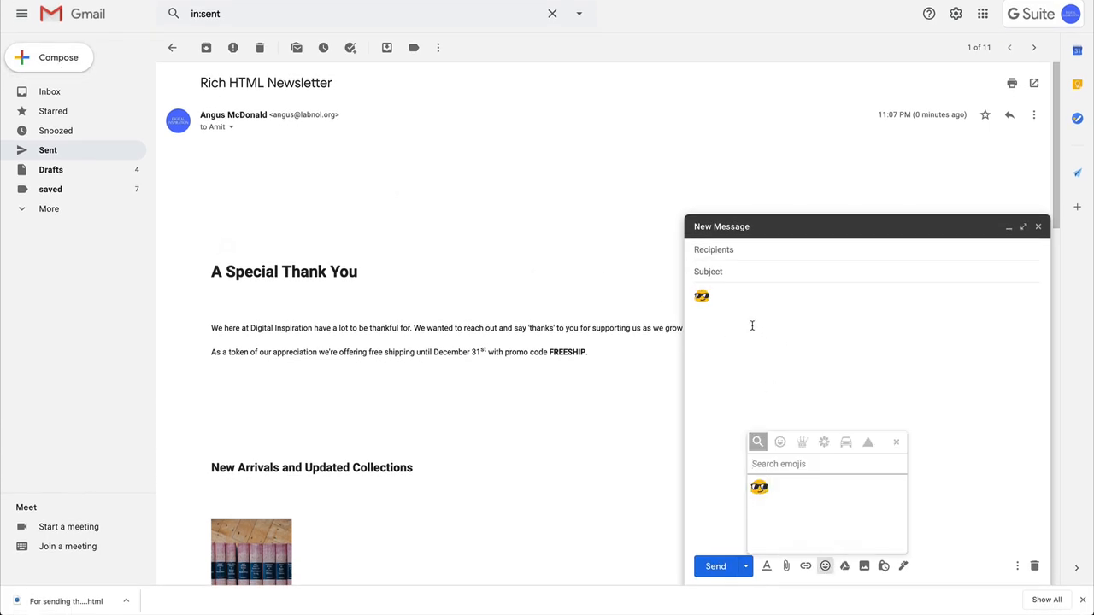
right_click(702, 296)
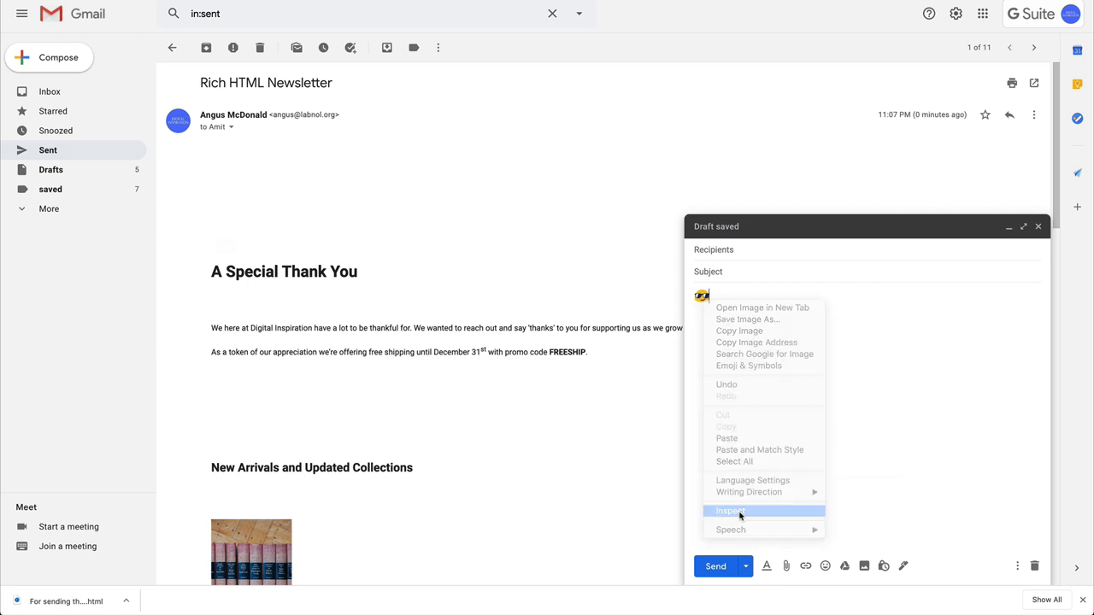
click(730, 510)
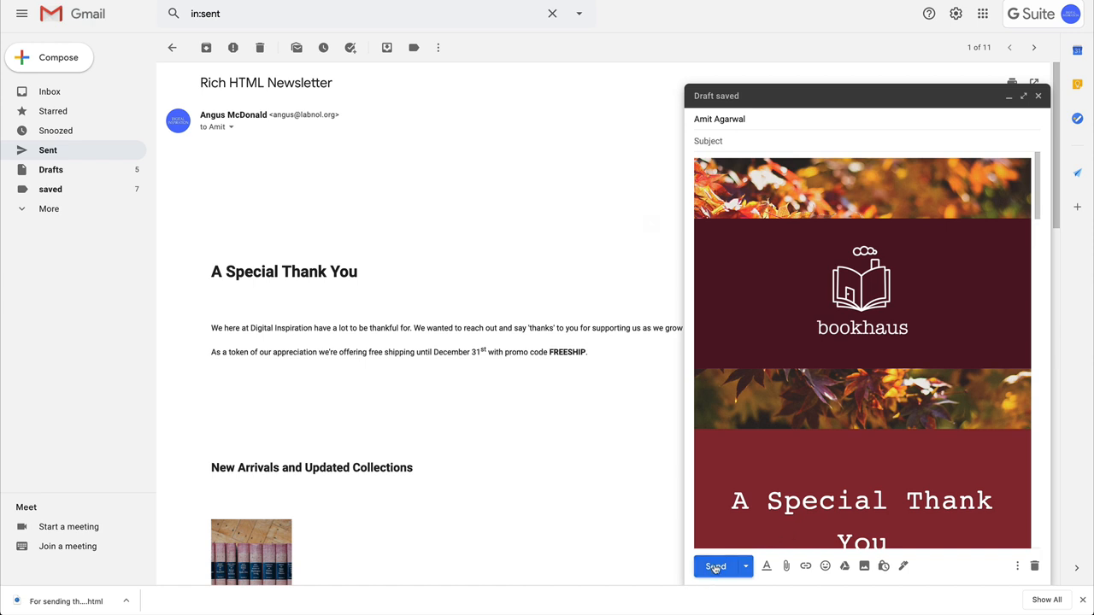
click(715, 566)
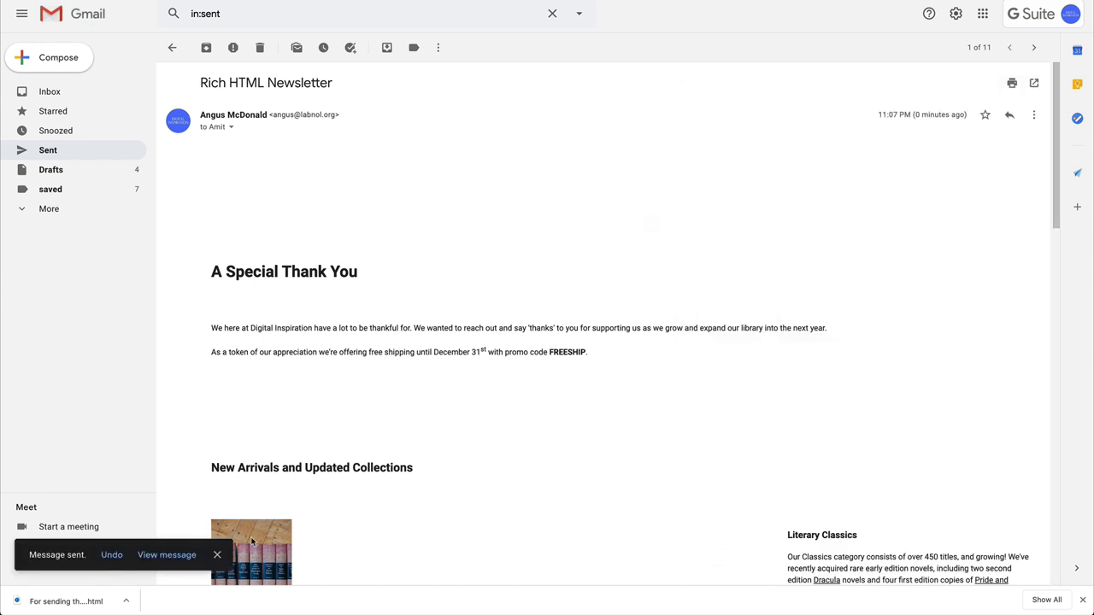